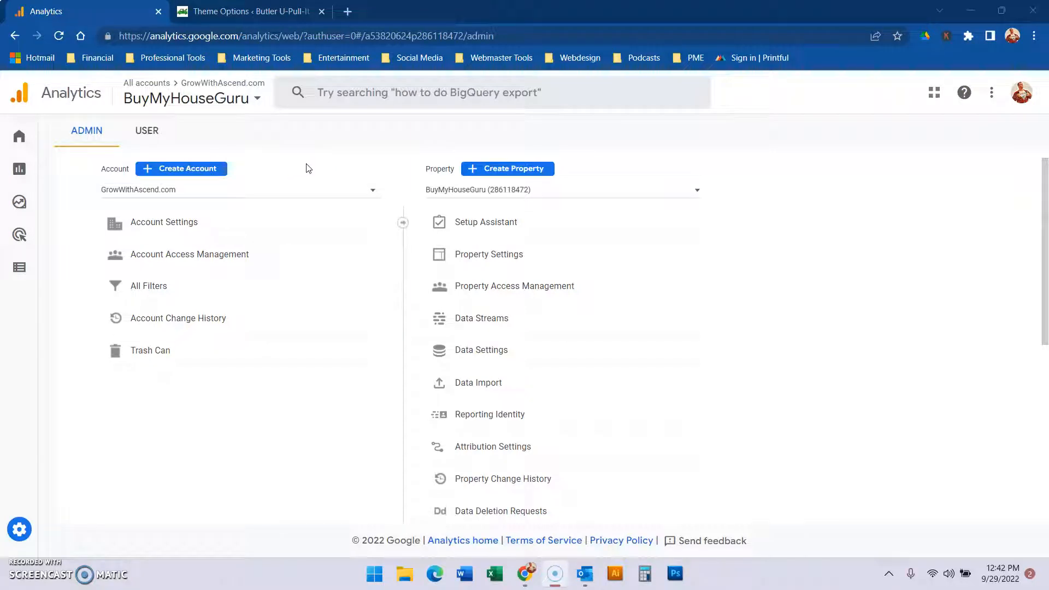
mouse_move(181, 168)
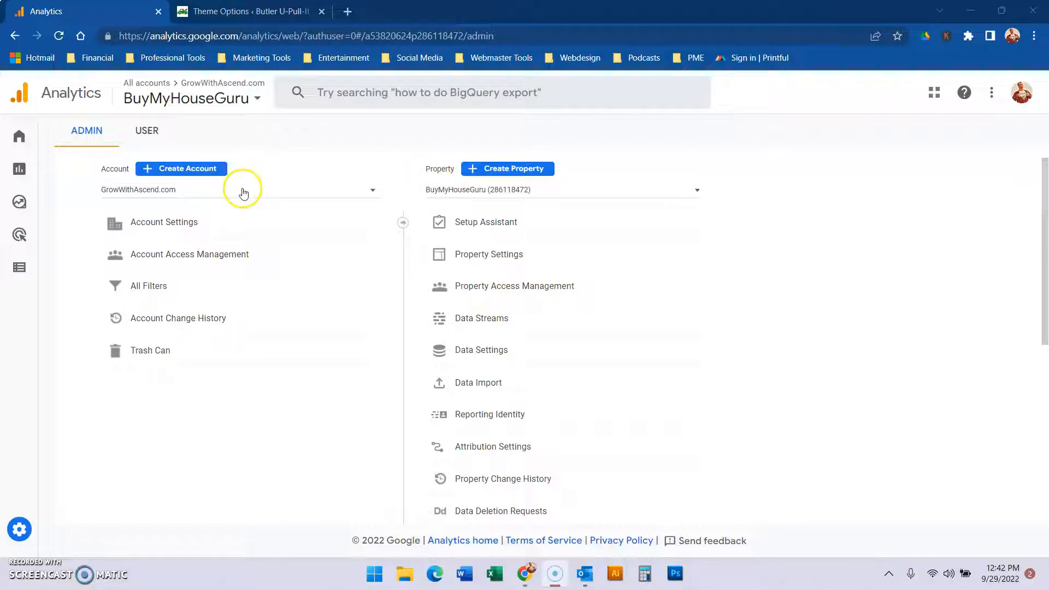
mouse_move(260, 234)
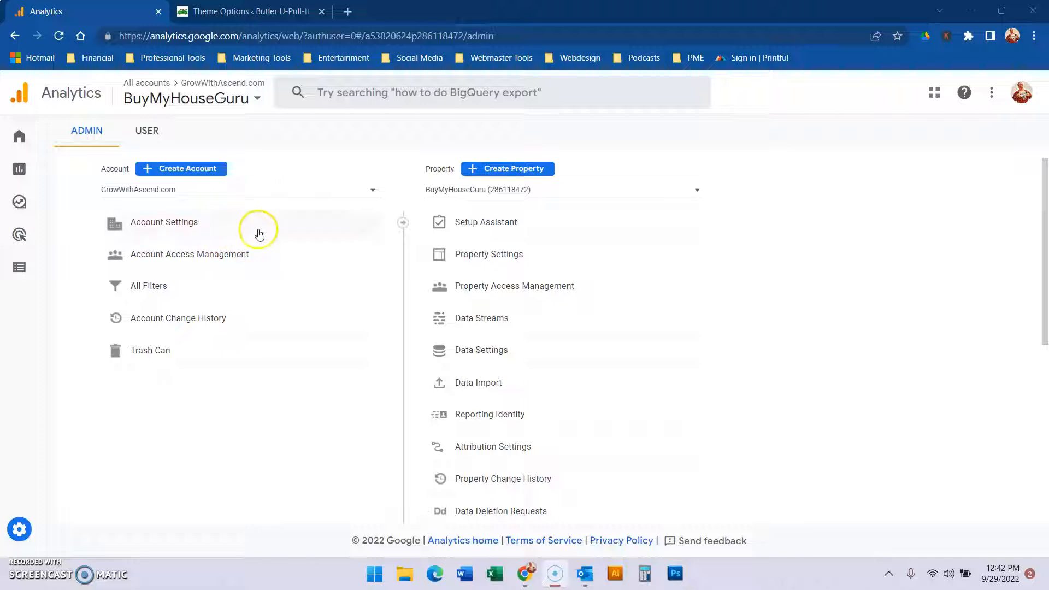
mouse_move(1011, 117)
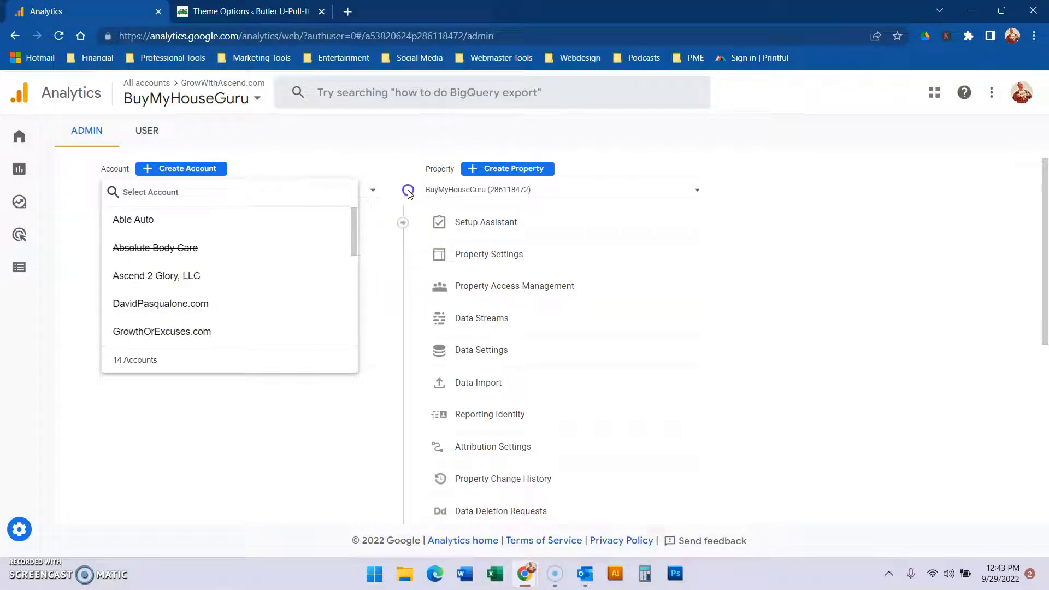
Keep GrowWithAscend.com as the admin account and select its GeneValentino.com property.
click(158, 194)
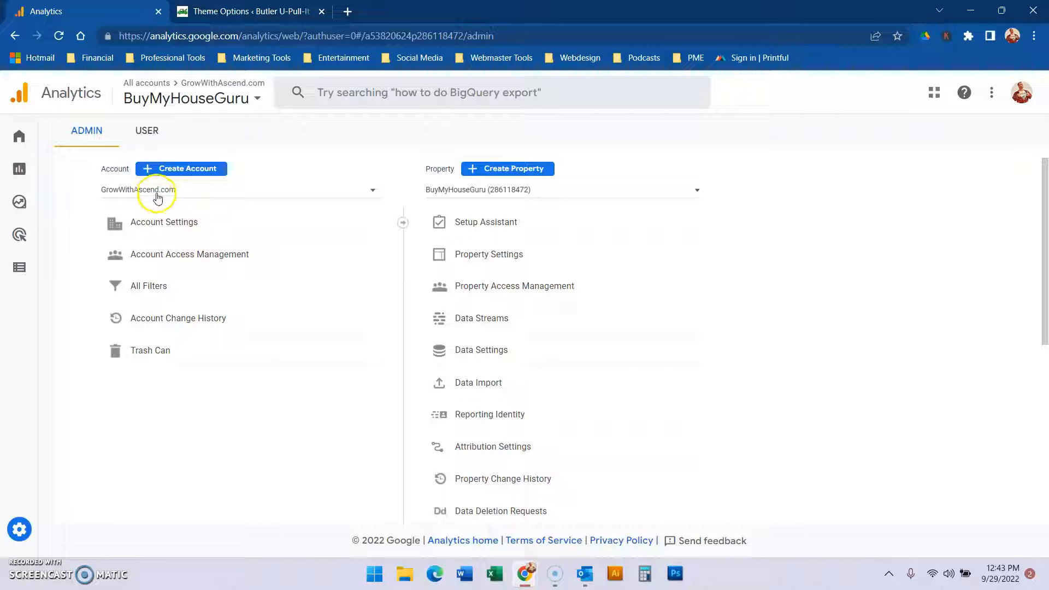
mouse_move(251, 187)
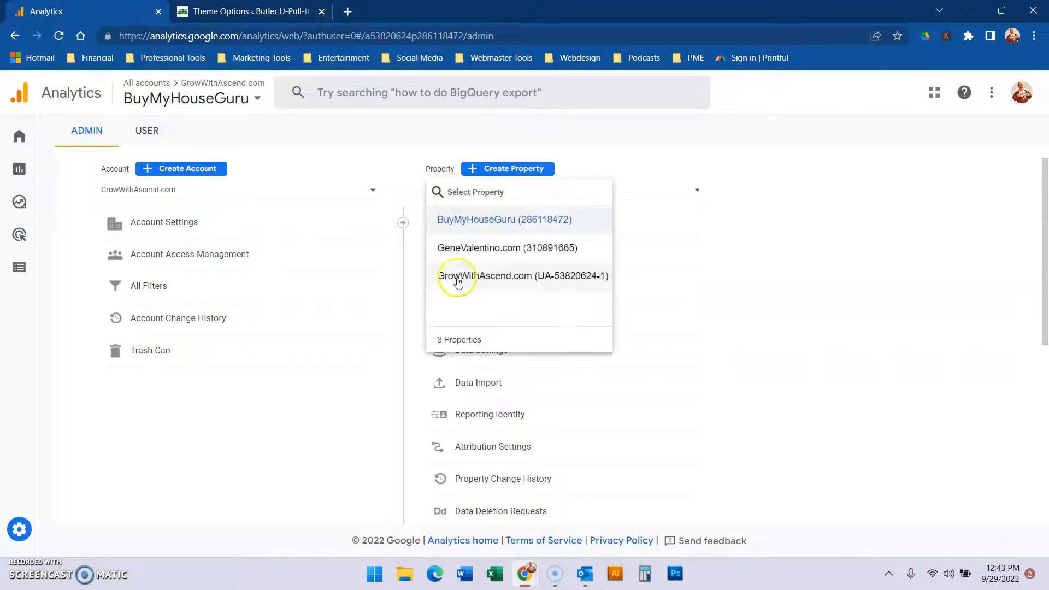
mouse_move(456, 247)
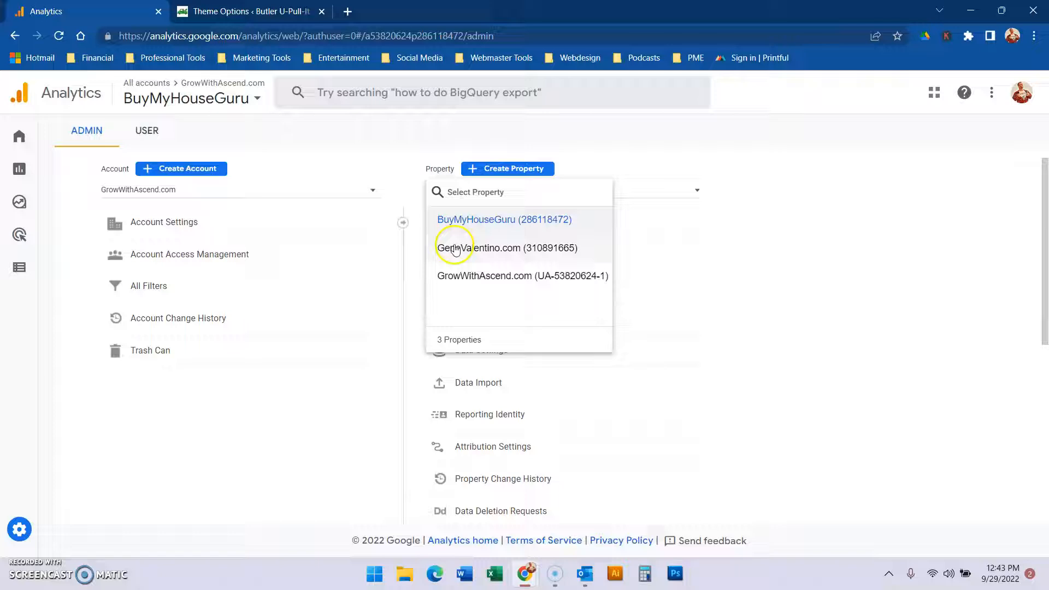
click(506, 248)
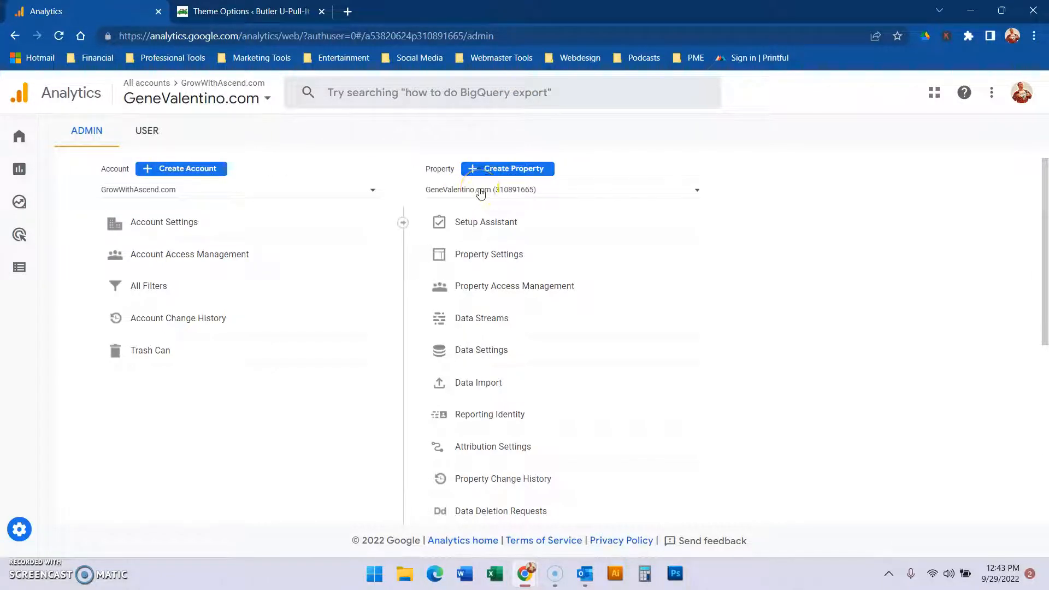
click(181, 168)
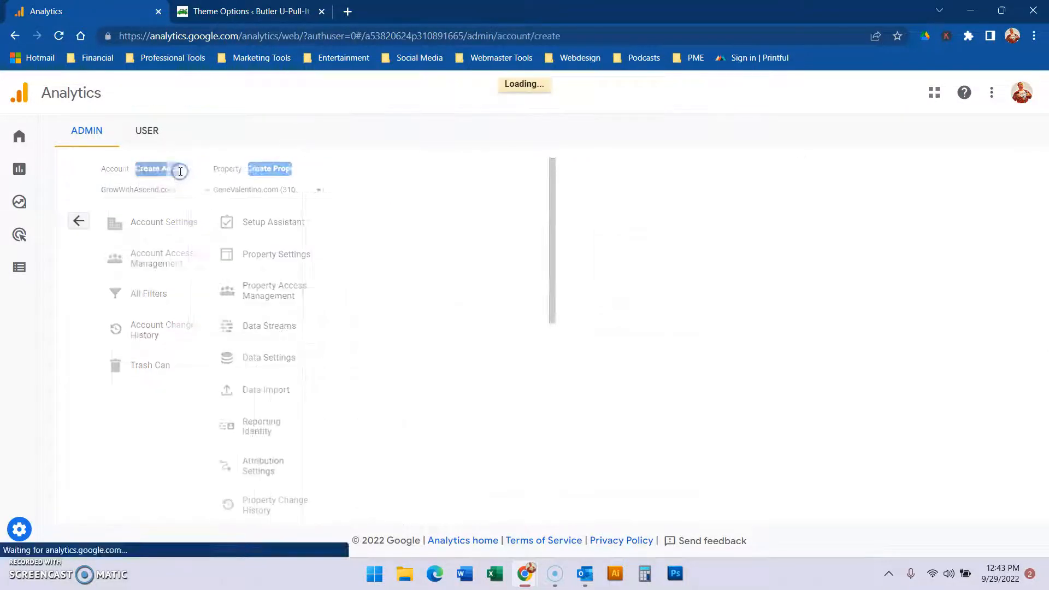
click(156, 169)
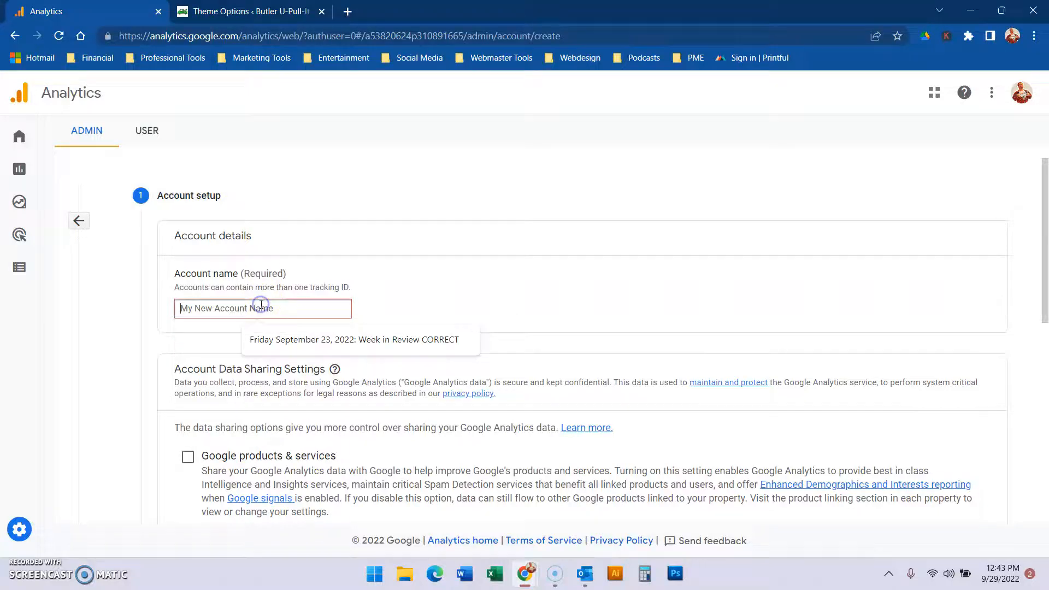
text(Gene Va)
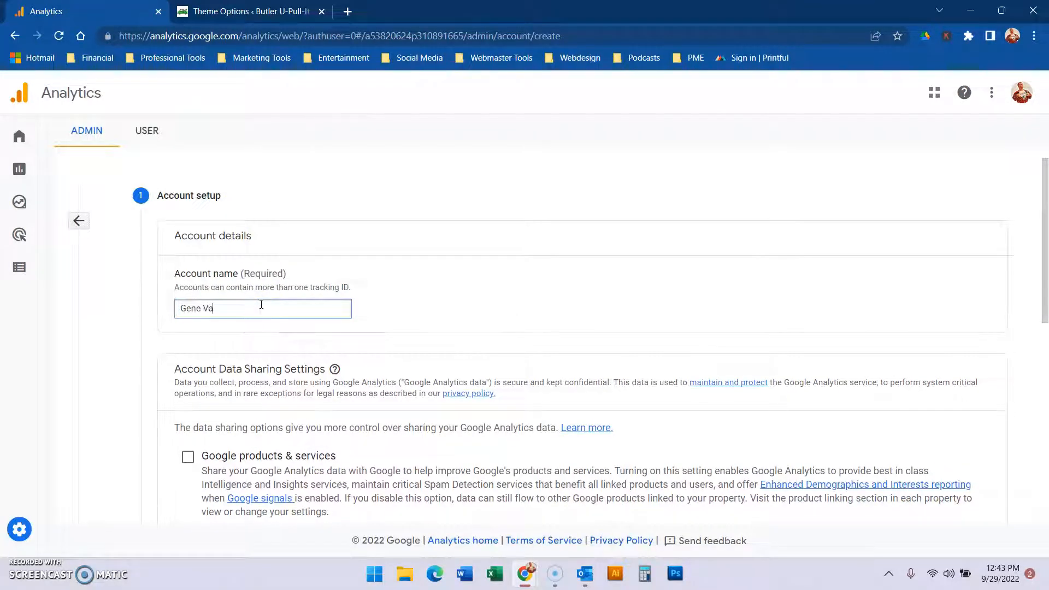
text(lentin)
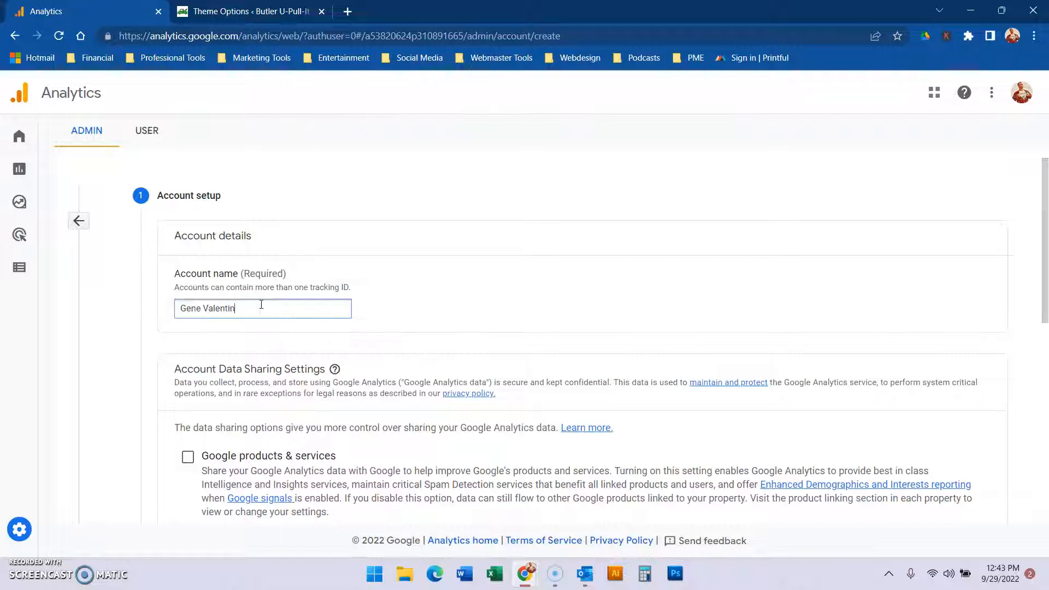
scroll(down, 3)
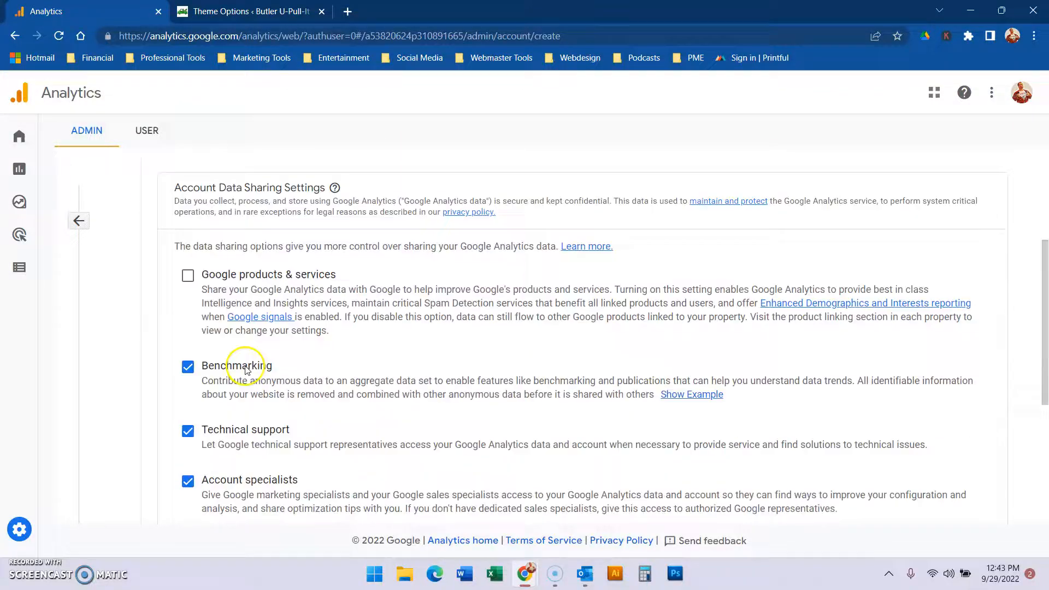
scroll(down, 3)
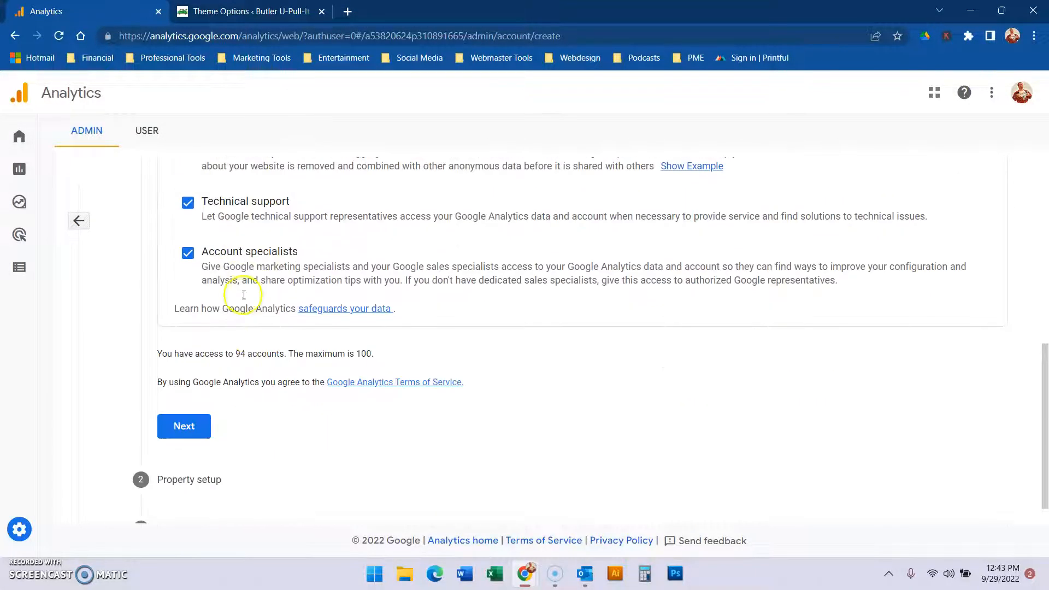
Name the new property 'Valentino Holdings' with (GMT-05:00) Chicago Time reporting time zone.
click(184, 426)
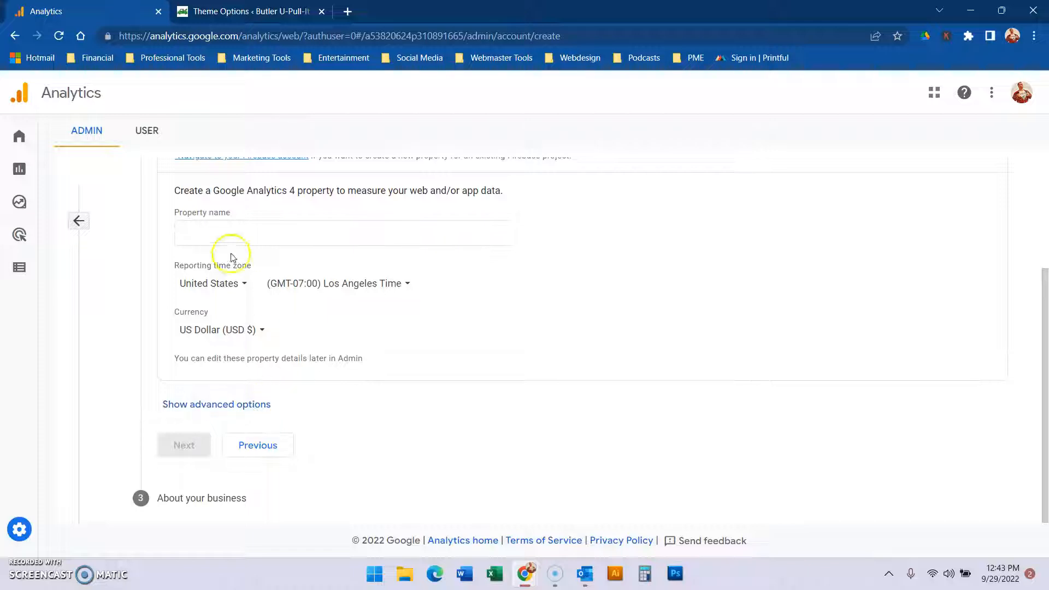
click(344, 233)
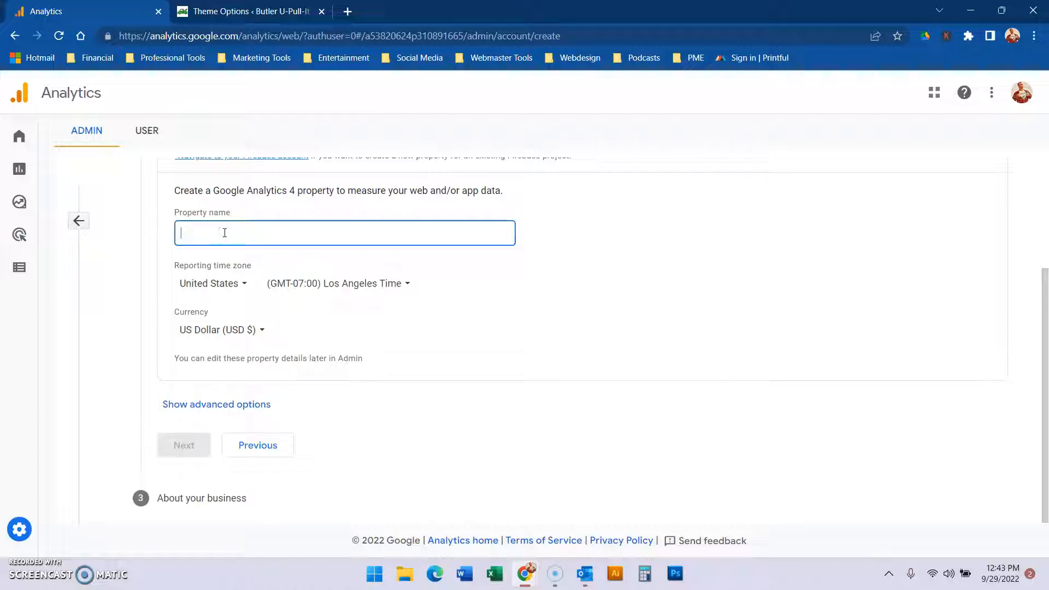
text(Va)
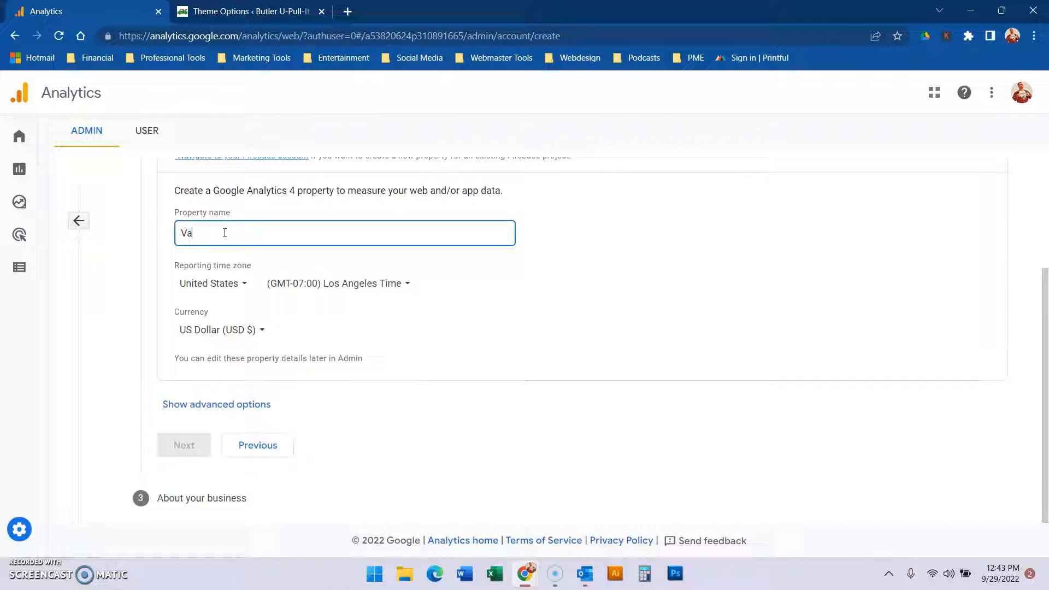
text(len)
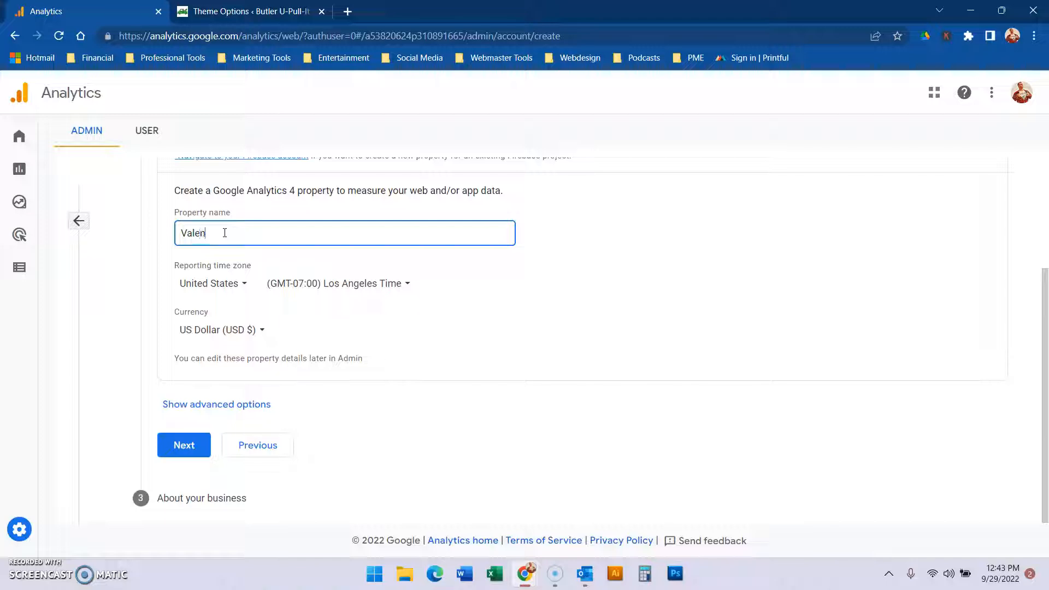
text(tino H)
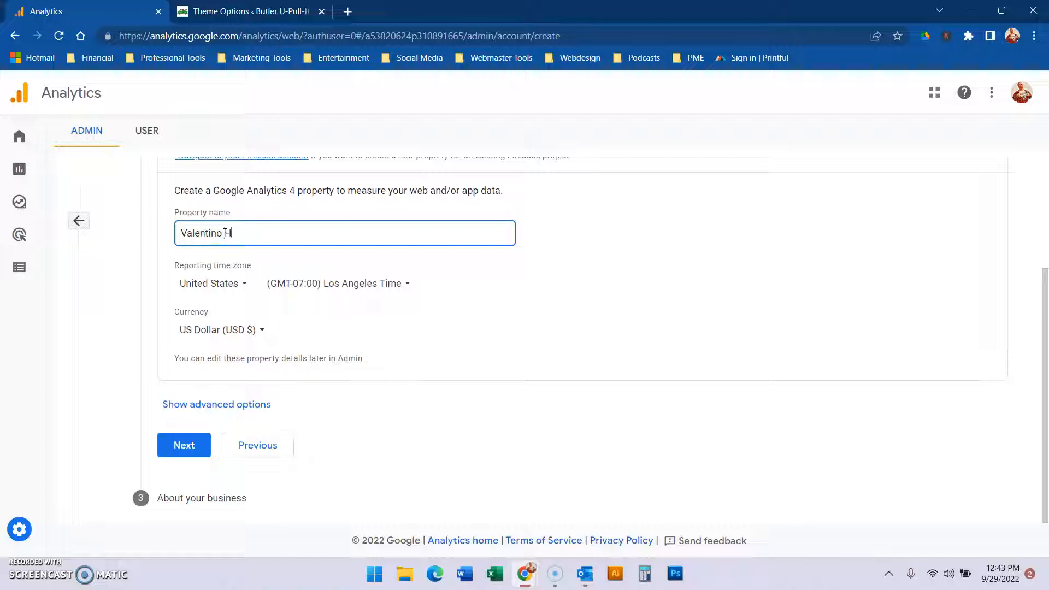
text(oldings)
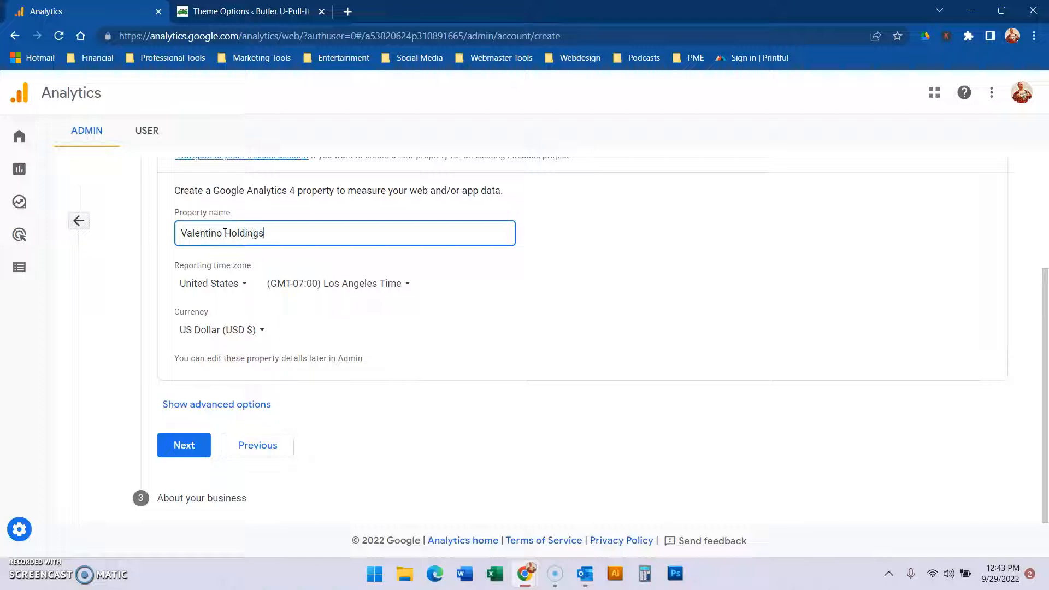
click(337, 283)
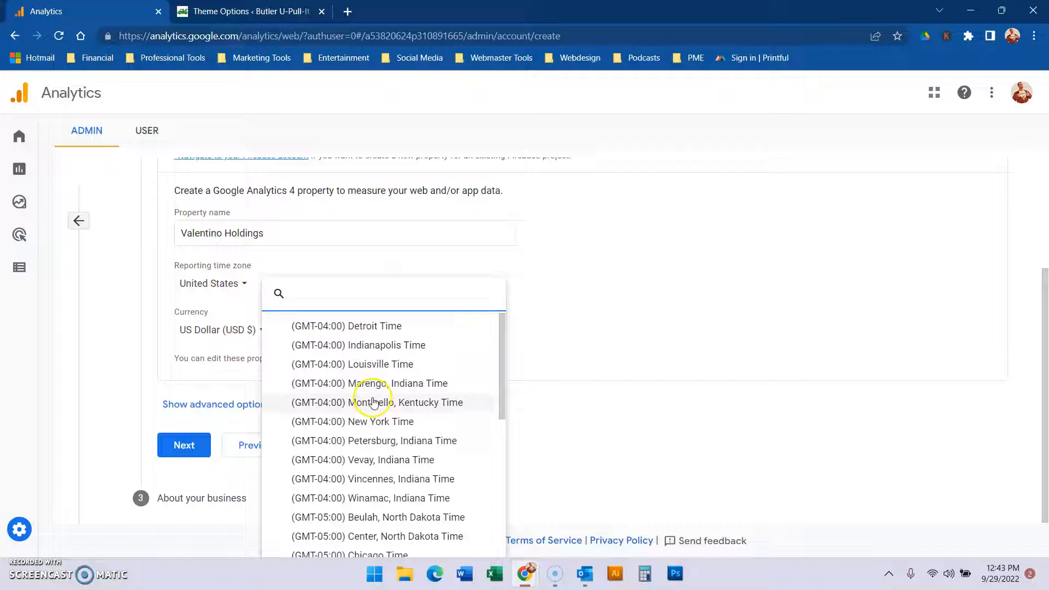
click(348, 554)
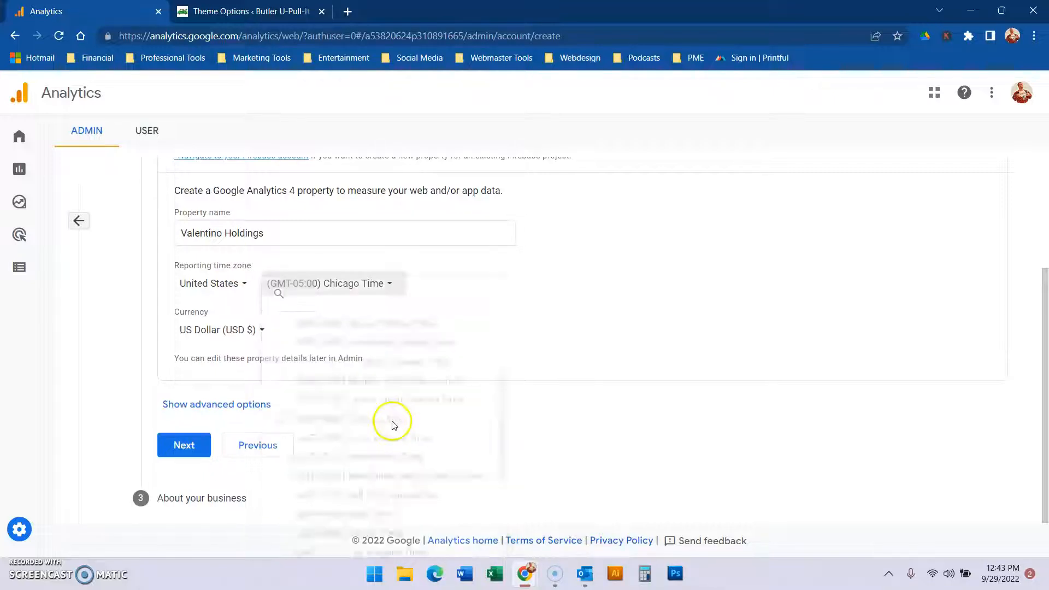
Set business size to Small and industry category to Law & Government.
click(184, 445)
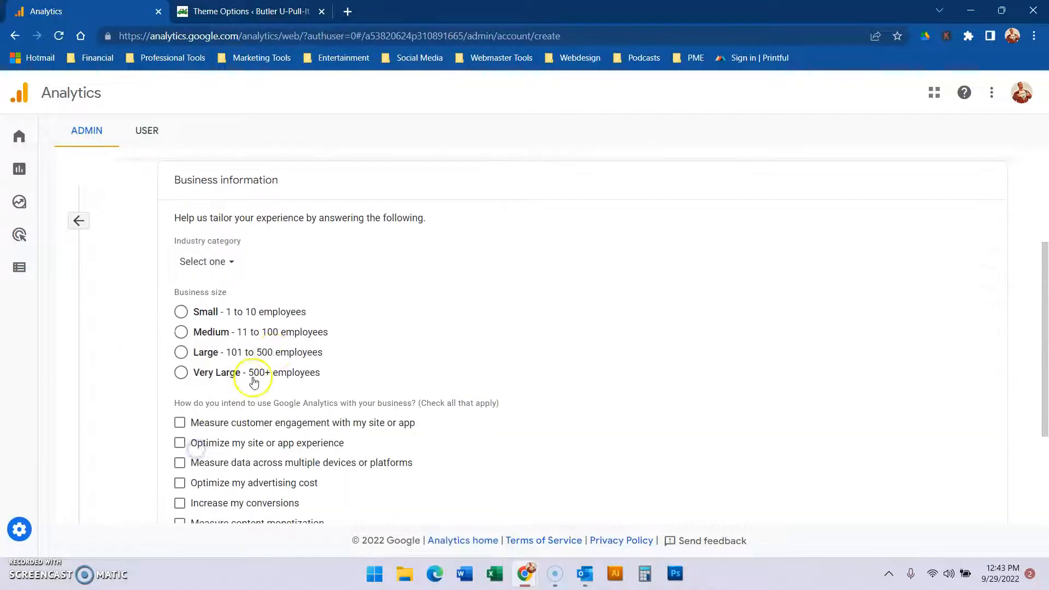
click(181, 312)
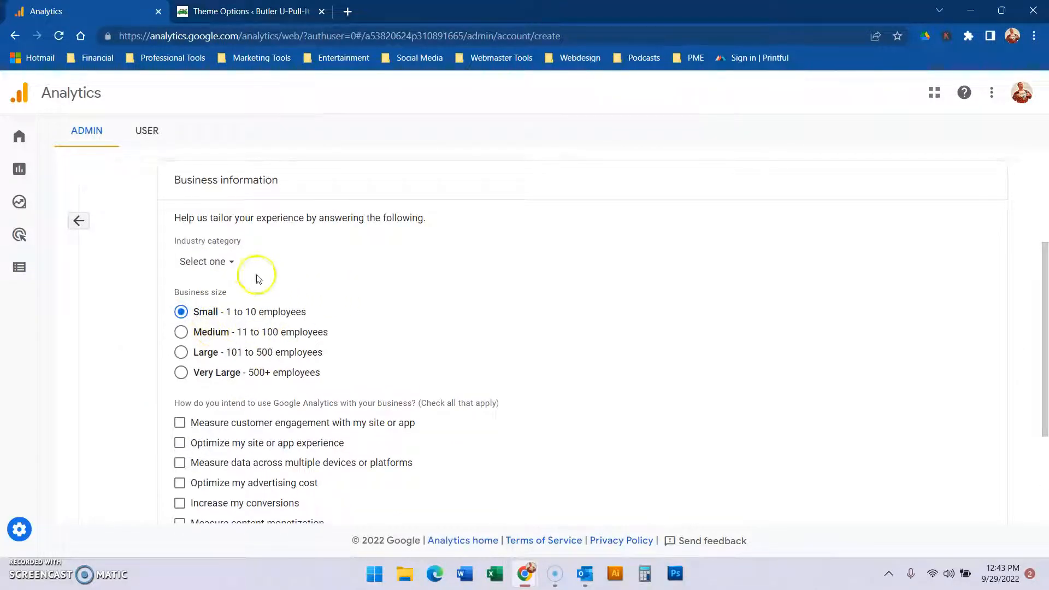
click(206, 262)
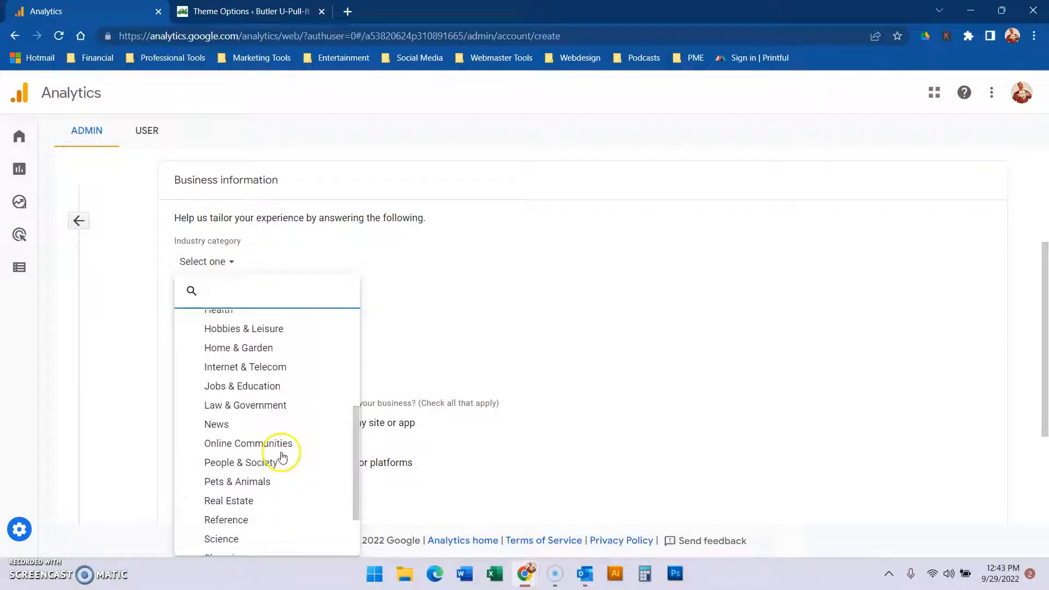
click(245, 405)
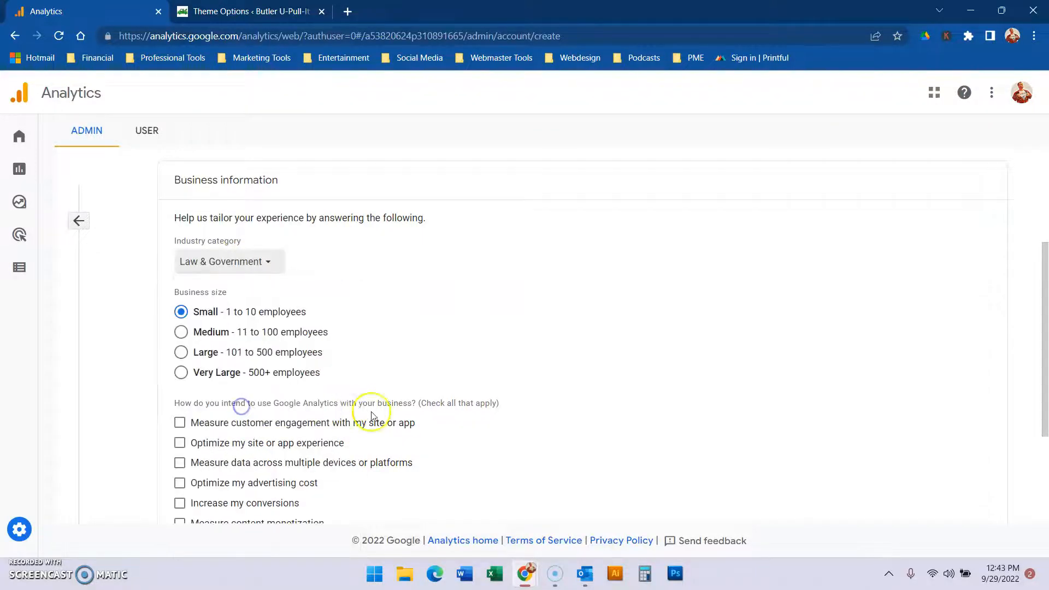
scroll(down, 3)
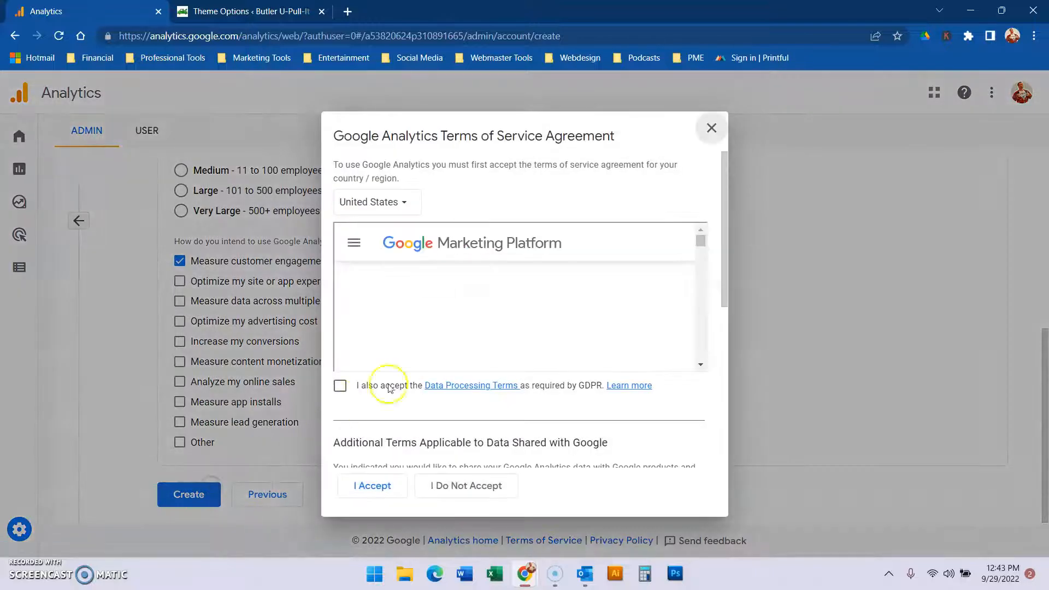
Accept the GDPR data processing terms in the Terms of Service agreement.
click(340, 385)
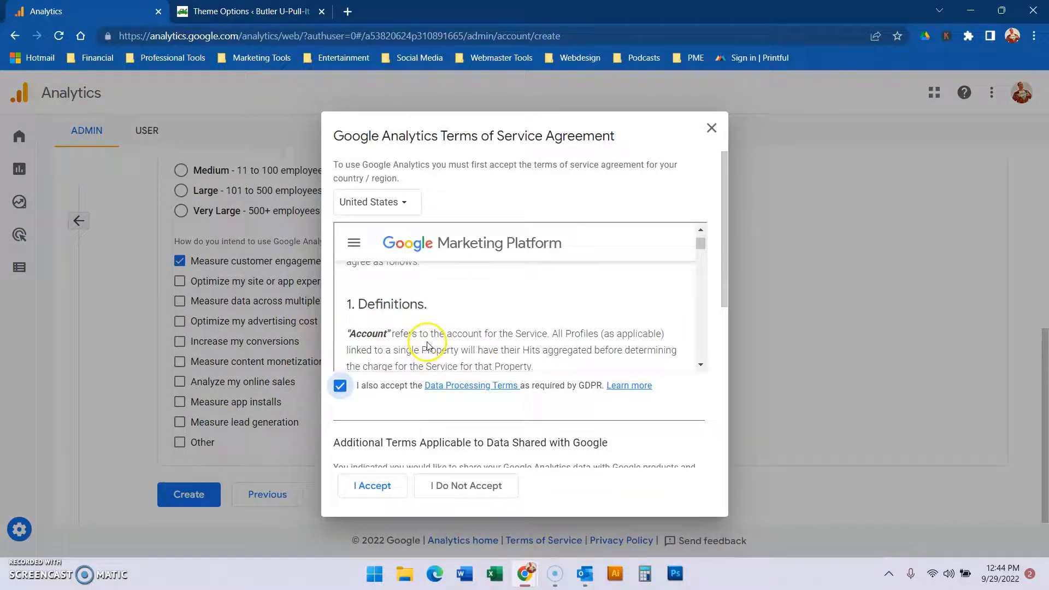
scroll(down, 3)
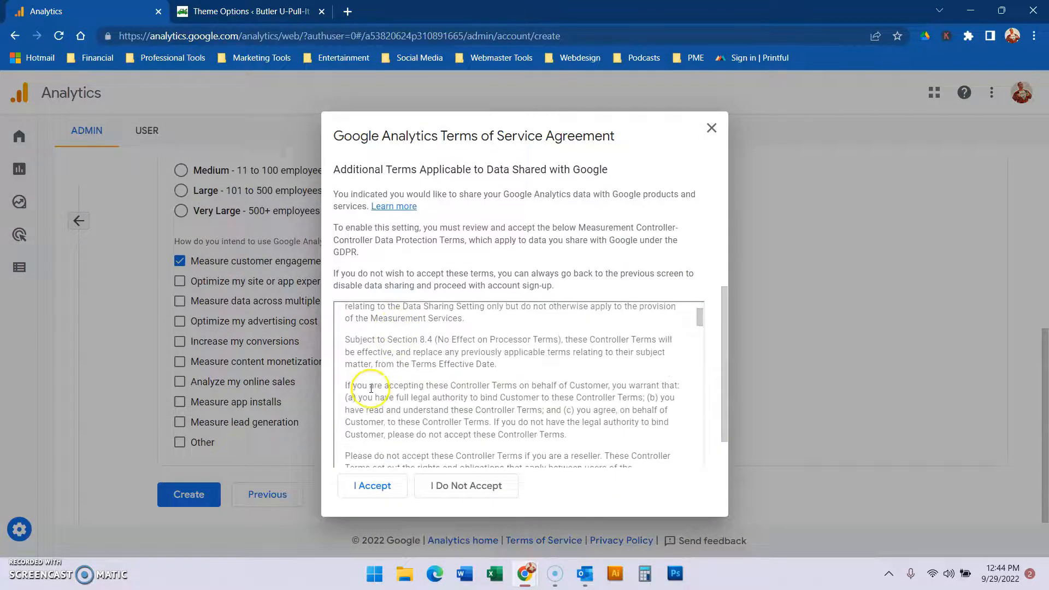
scroll(down, 3)
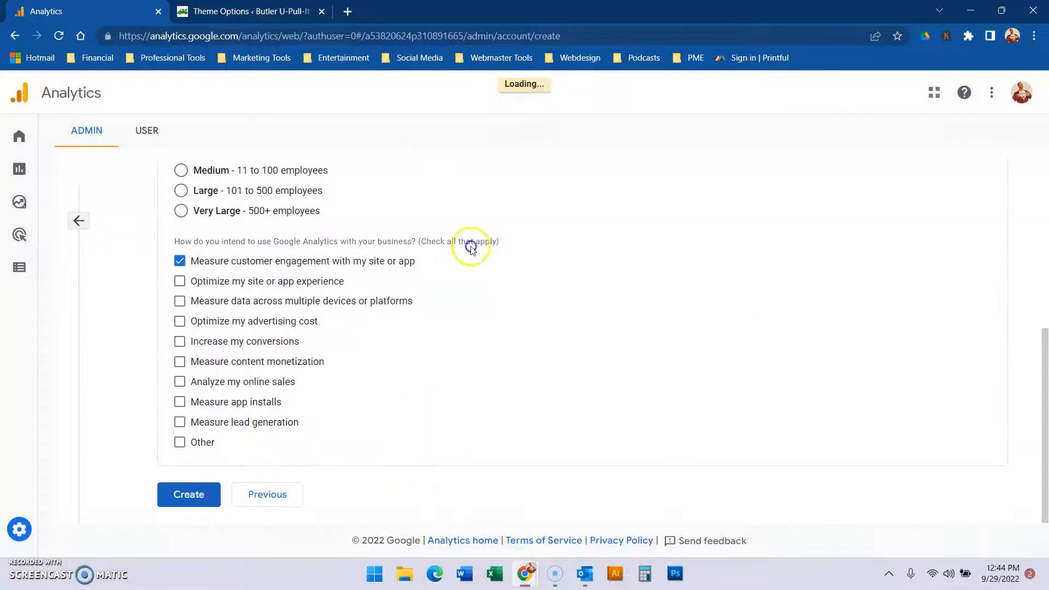
click(189, 494)
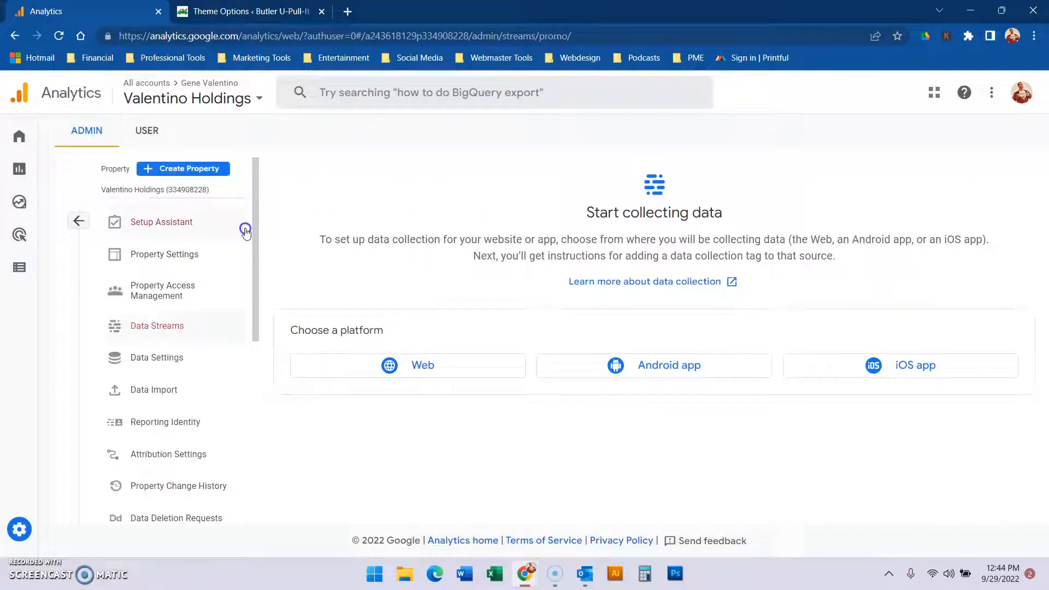
mouse_move(460, 198)
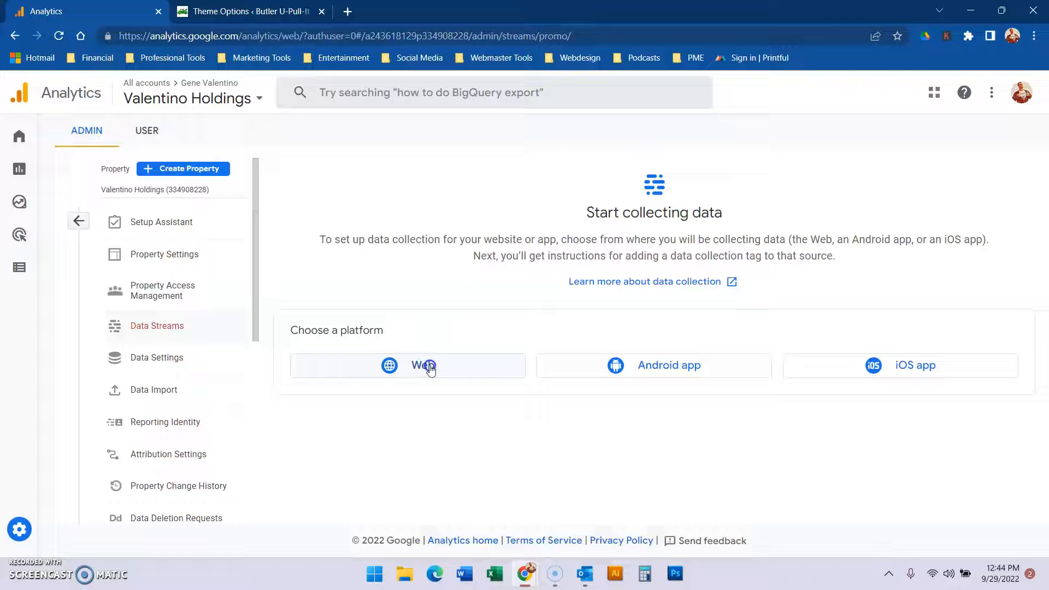
click(422, 366)
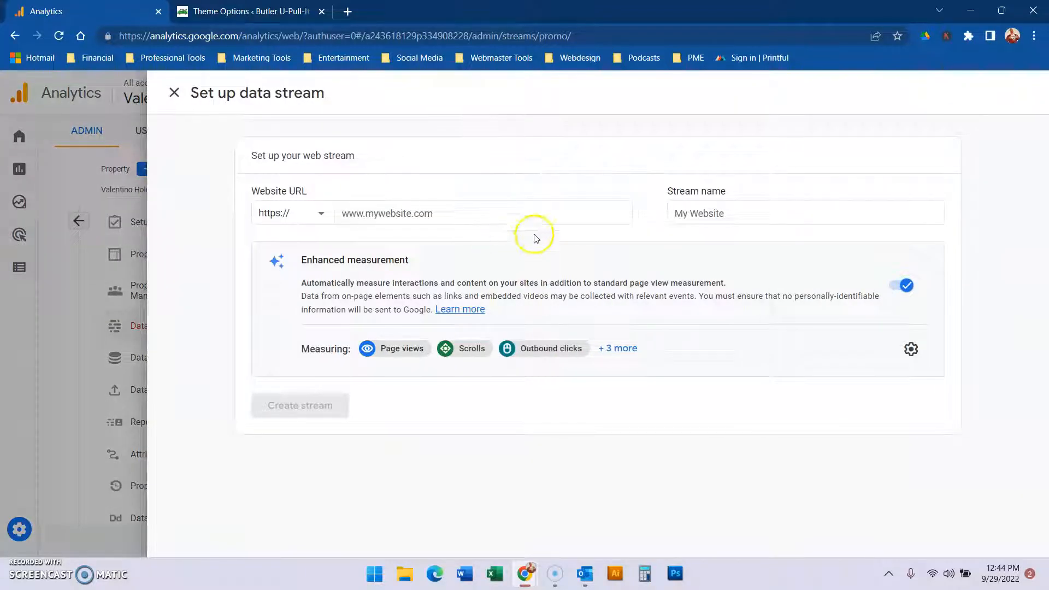
mouse_move(860, 333)
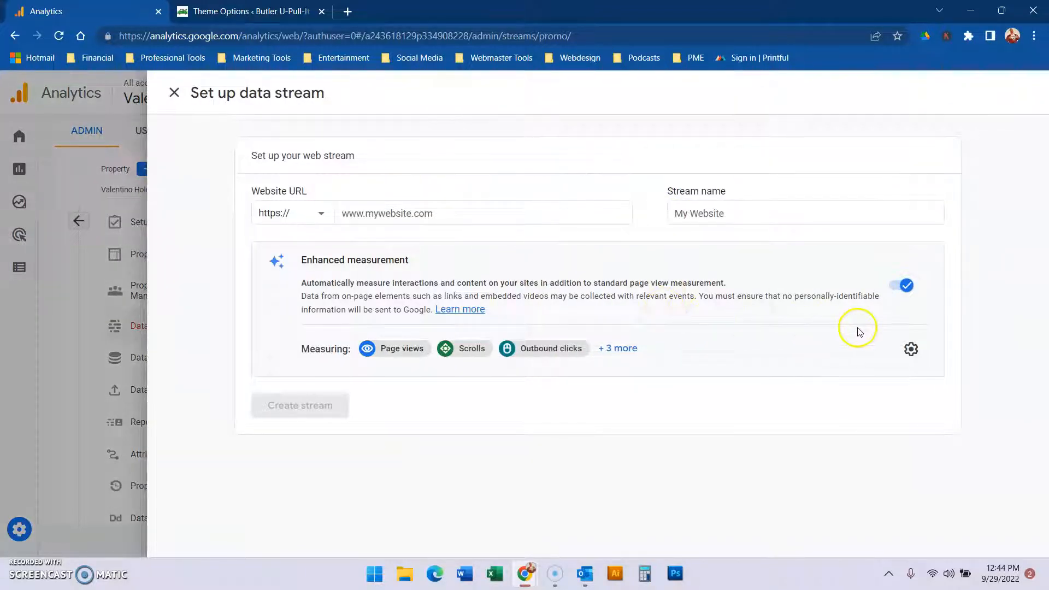
click(173, 93)
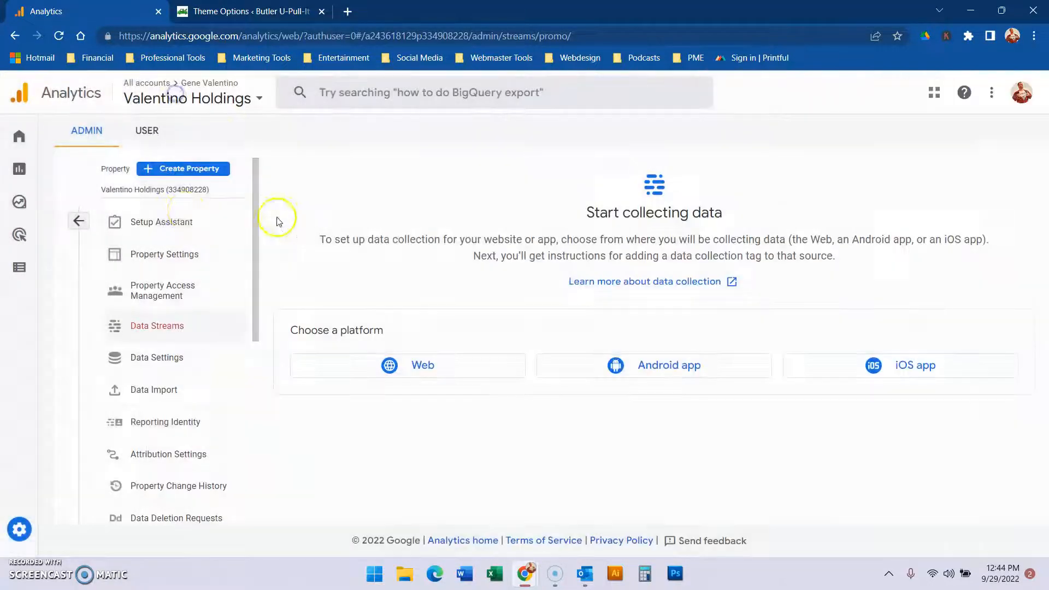
Return to Admin and select GeneValentino.com under the GrowWithAscend.com account.
click(78, 221)
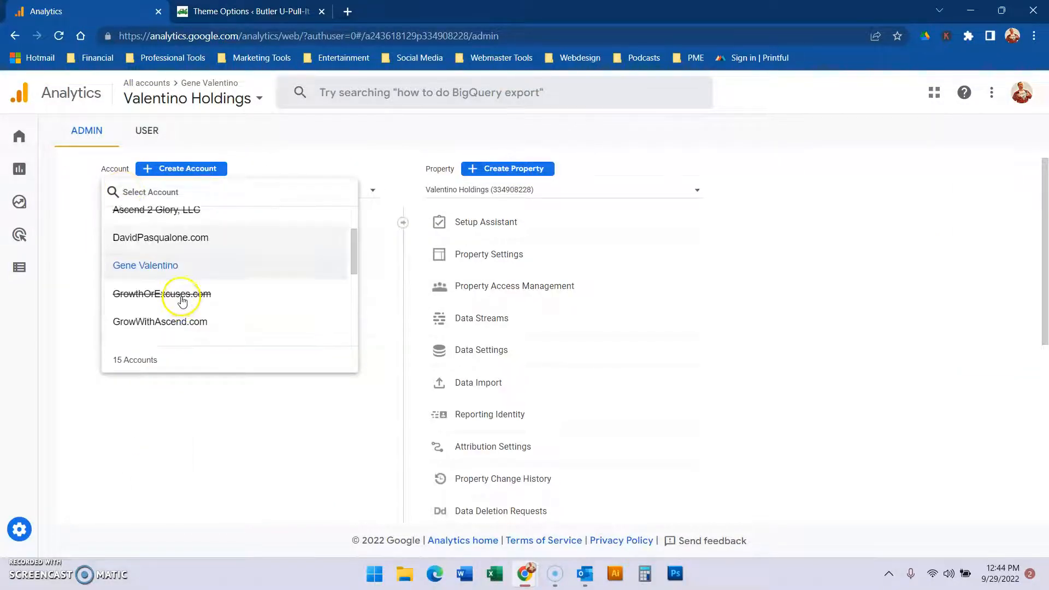
click(160, 322)
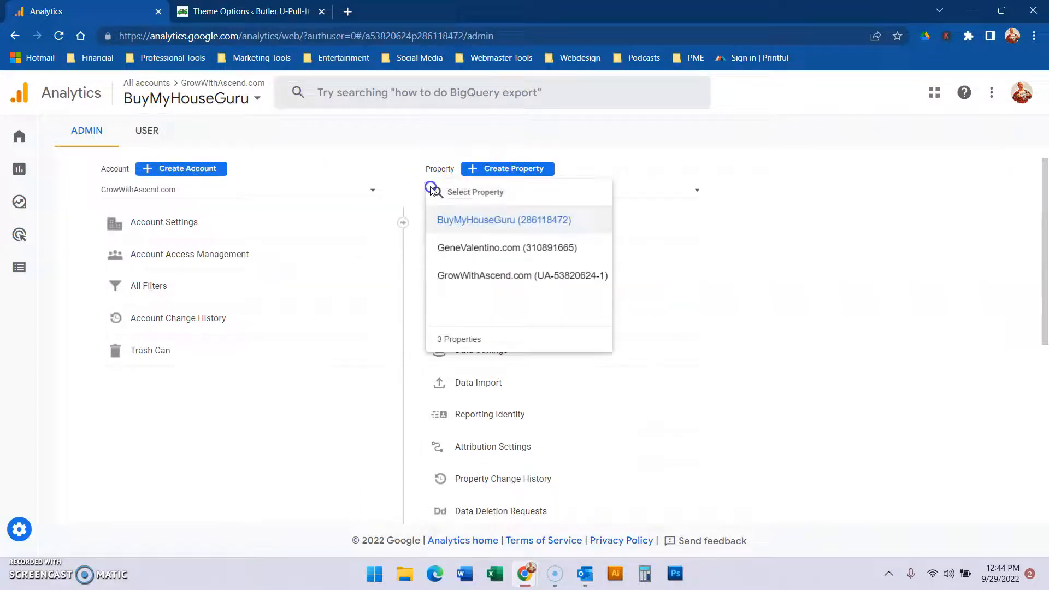
click(507, 248)
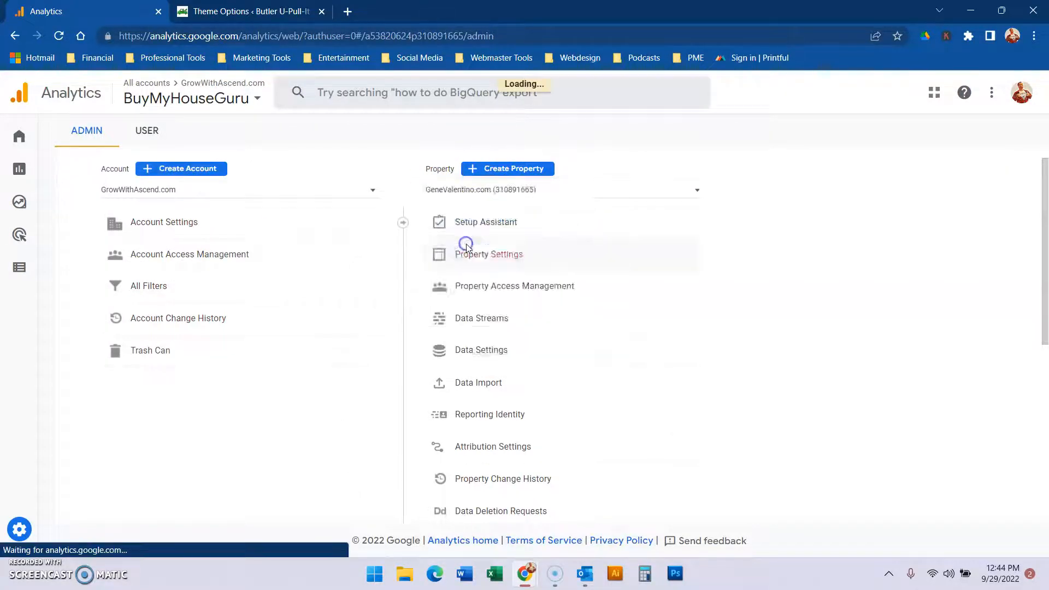
Move GeneValentino.com to the Gene Valentino account, replacing permissions, and confirm the move.
click(489, 254)
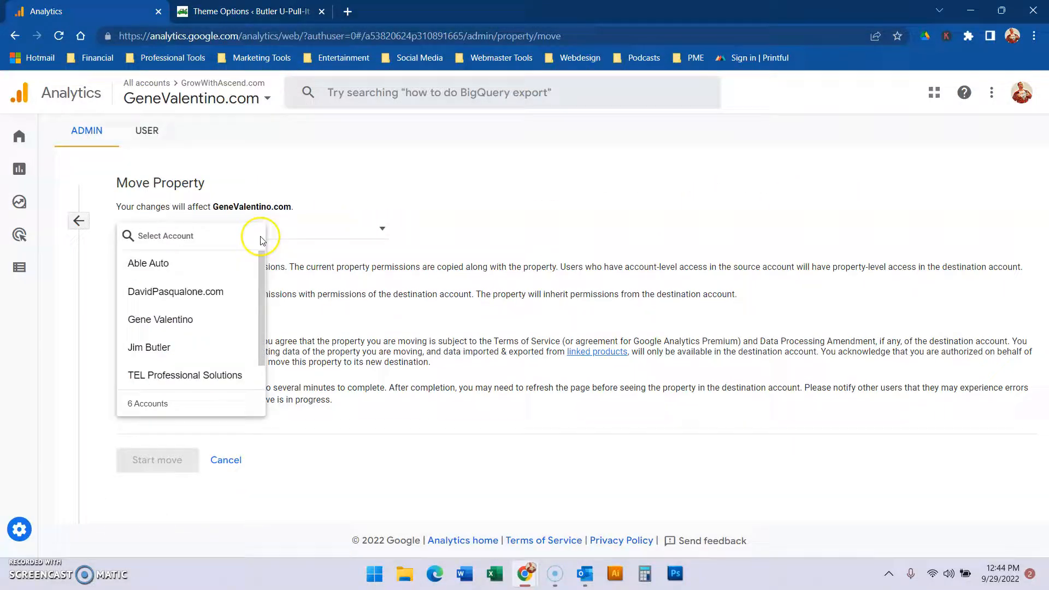
mouse_move(184, 323)
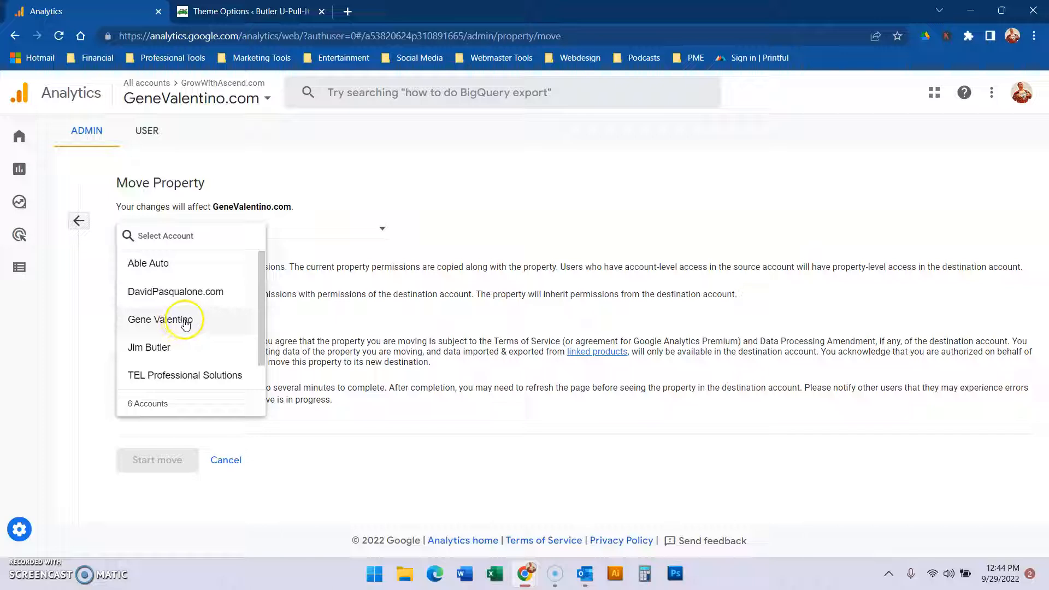
click(161, 319)
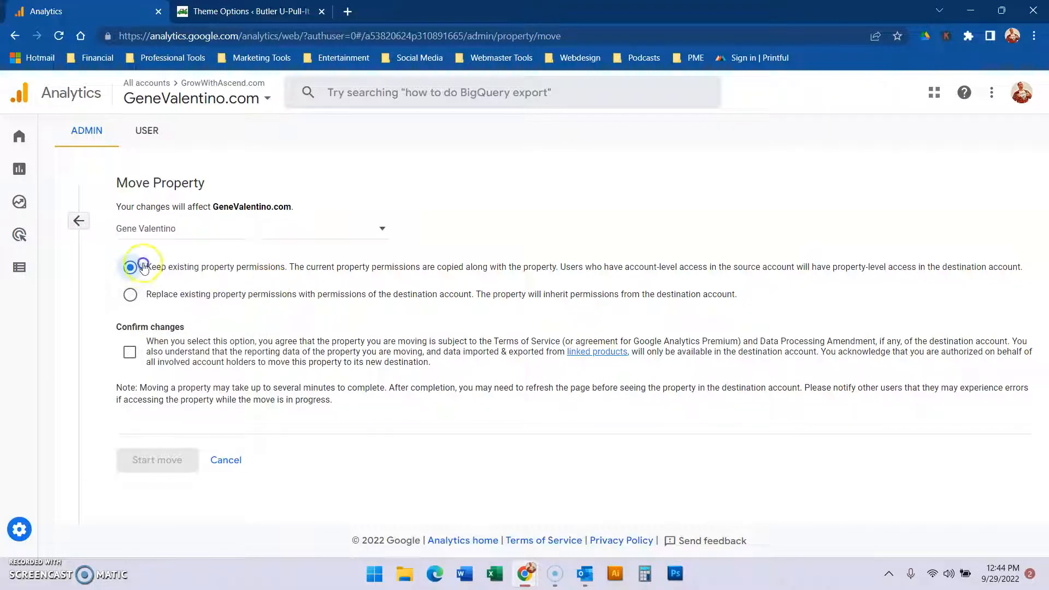
click(130, 294)
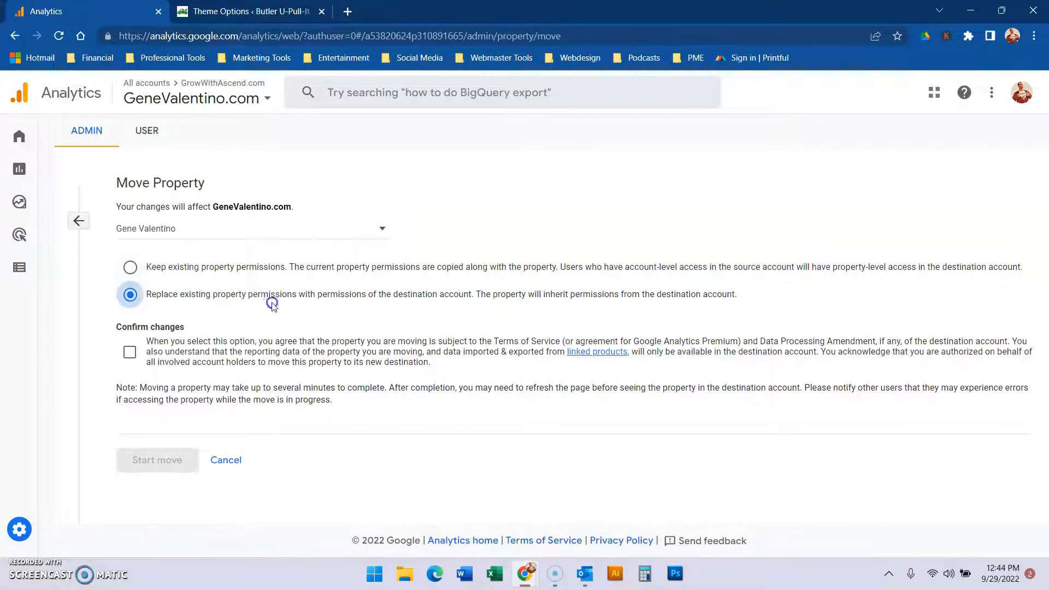
mouse_move(494, 305)
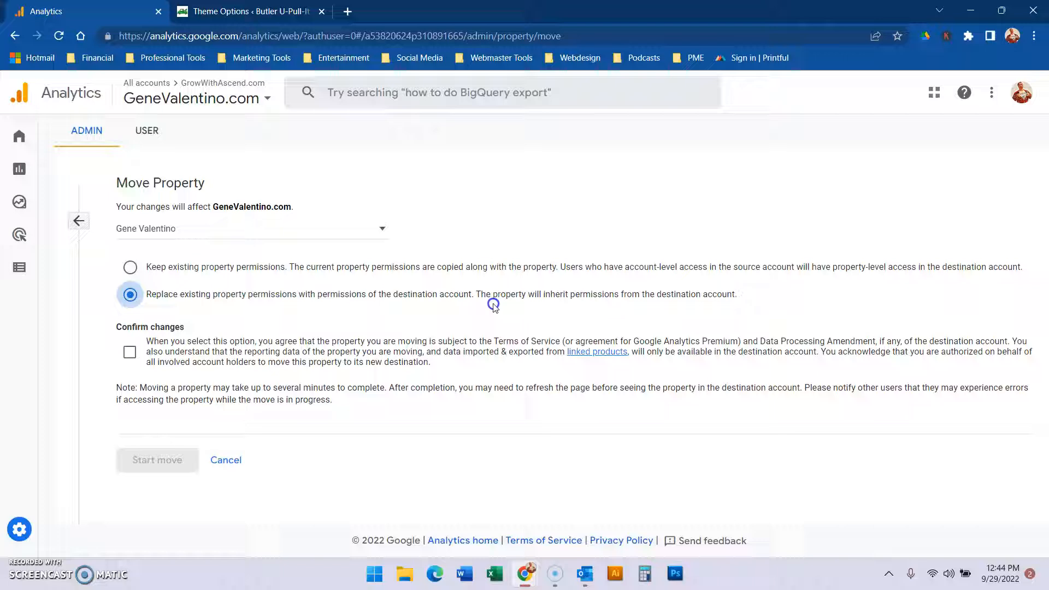
mouse_move(345, 278)
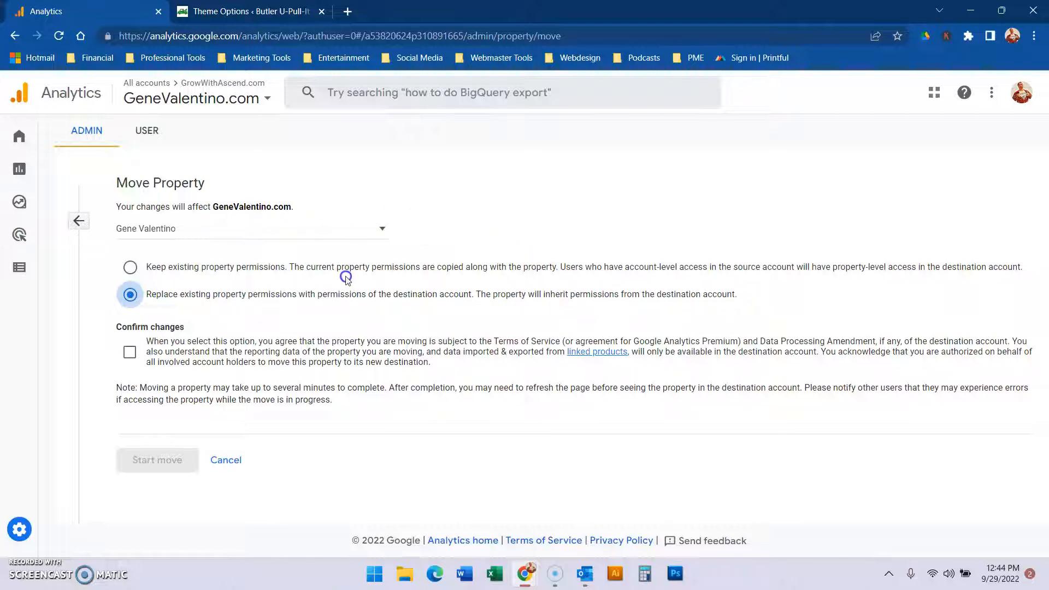
mouse_move(232, 309)
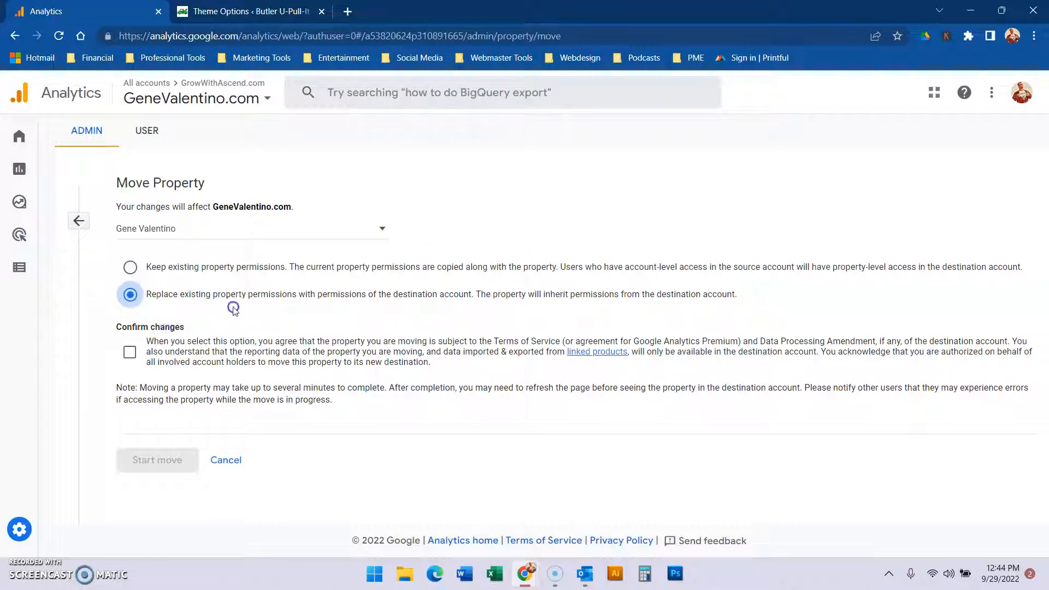
click(129, 352)
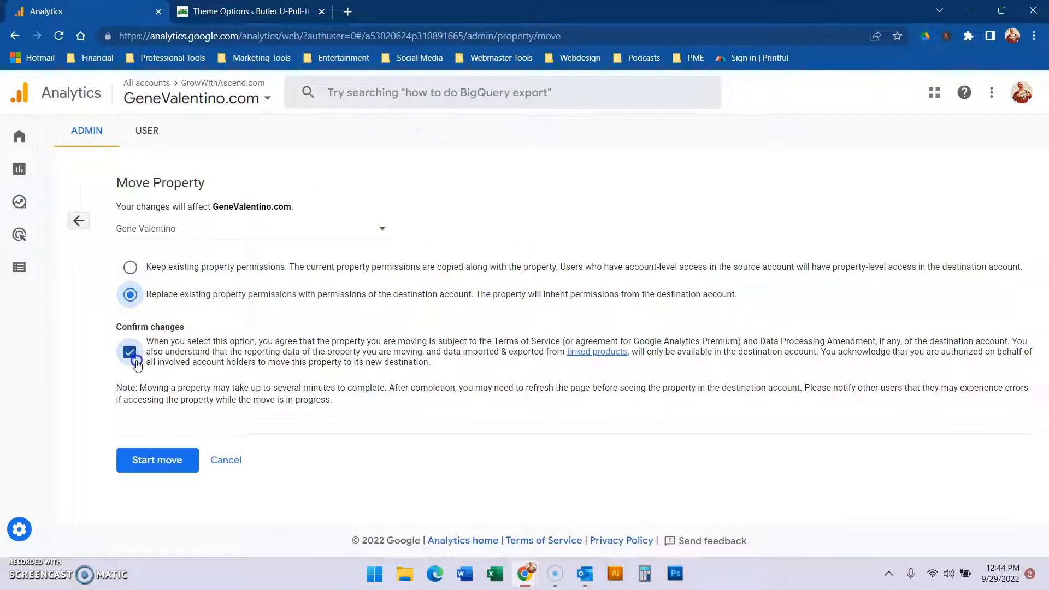
click(157, 459)
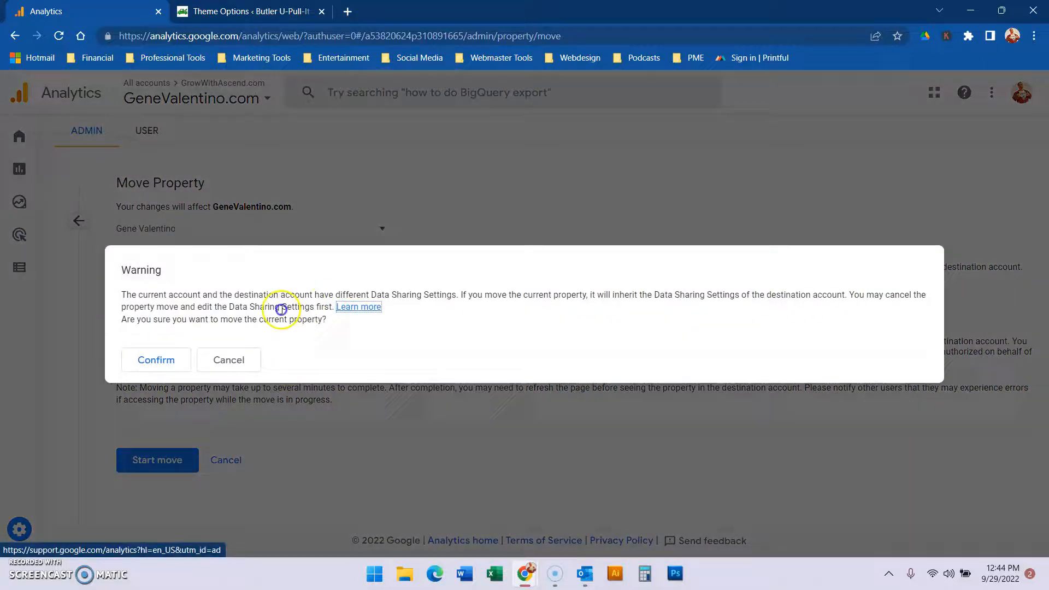
click(155, 359)
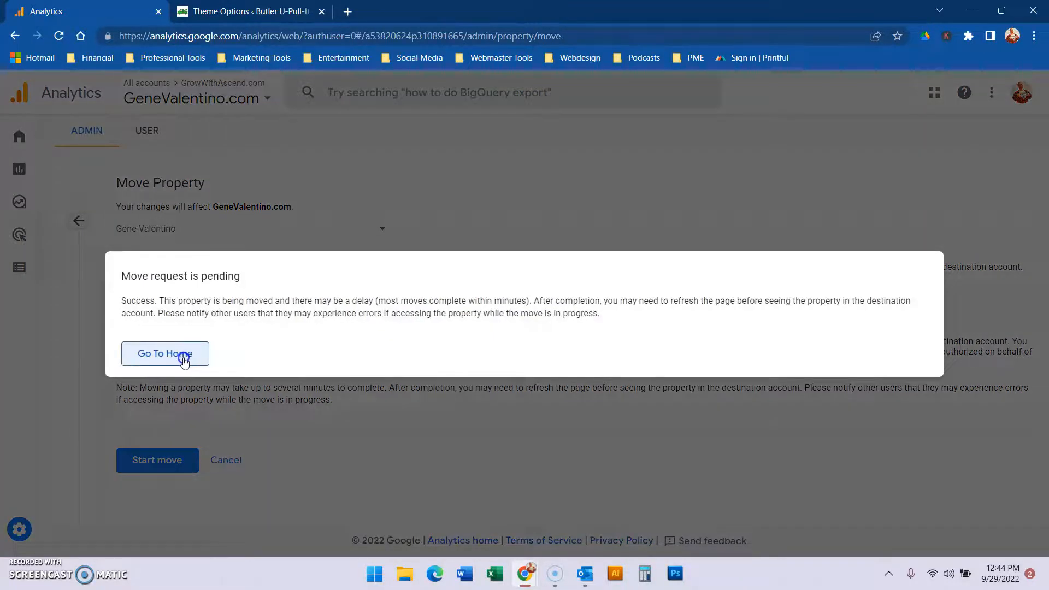
Dismiss the 'Move request is pending' notice and go home.
click(165, 354)
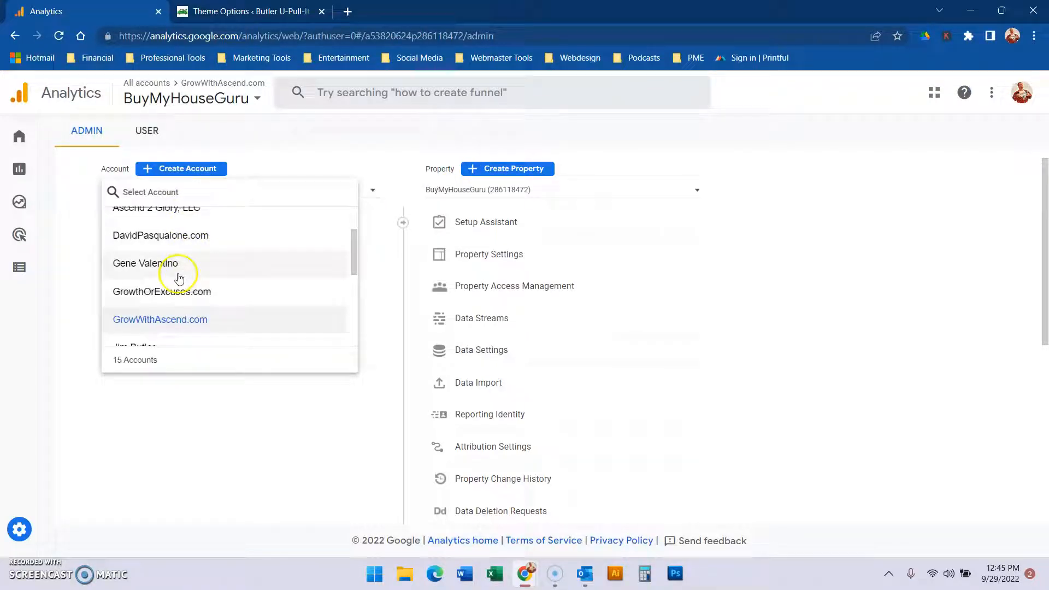
click(143, 263)
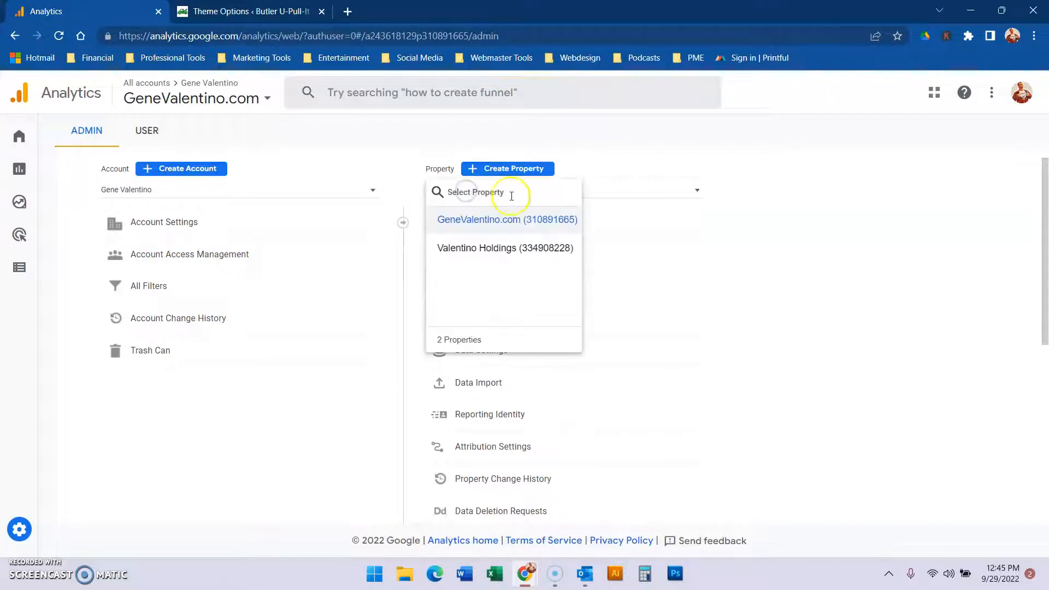
mouse_move(506, 227)
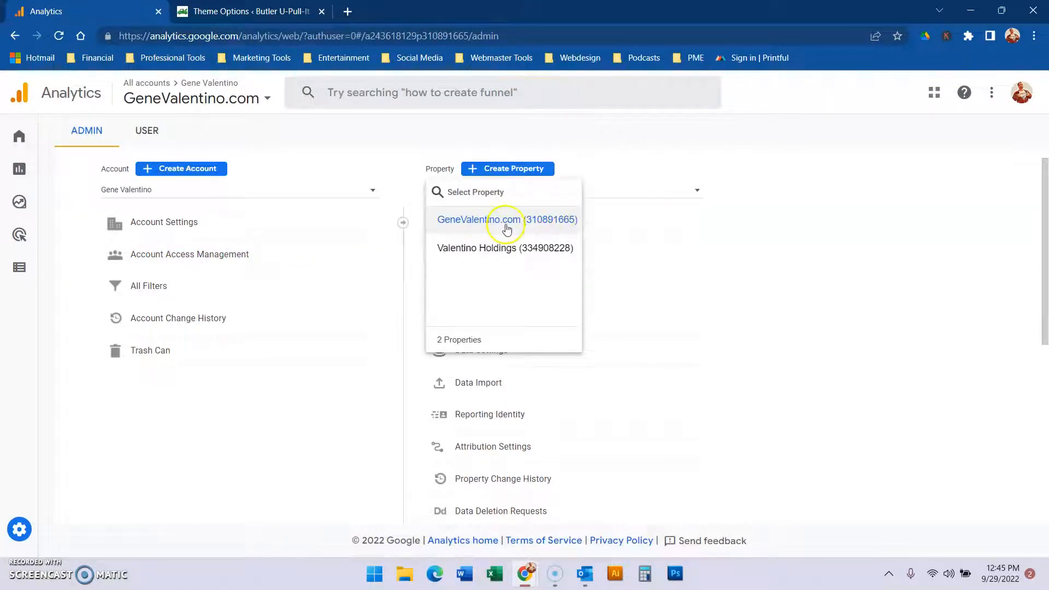
mouse_move(505, 248)
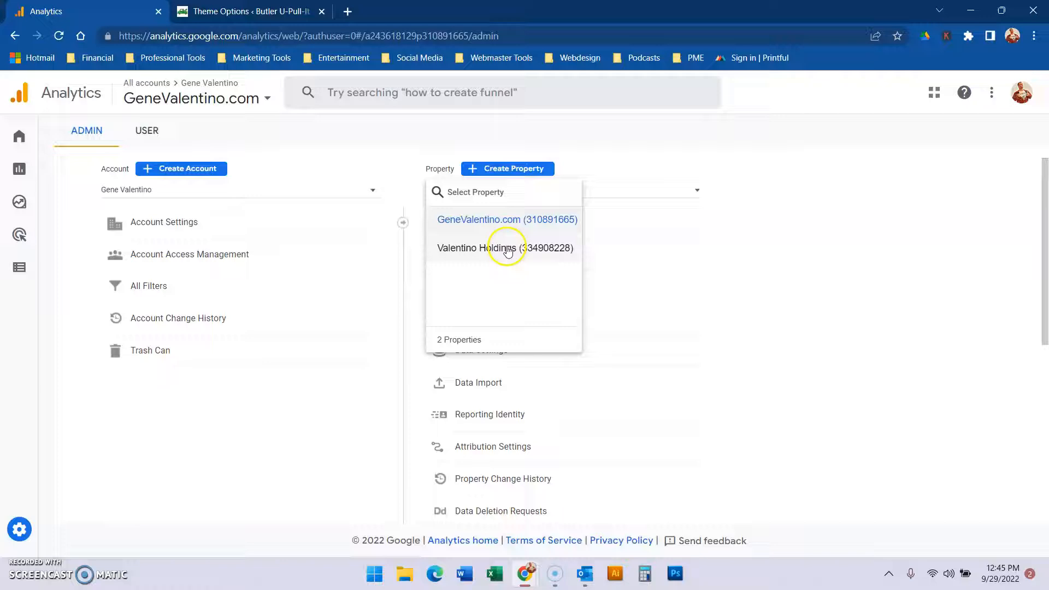
click(505, 248)
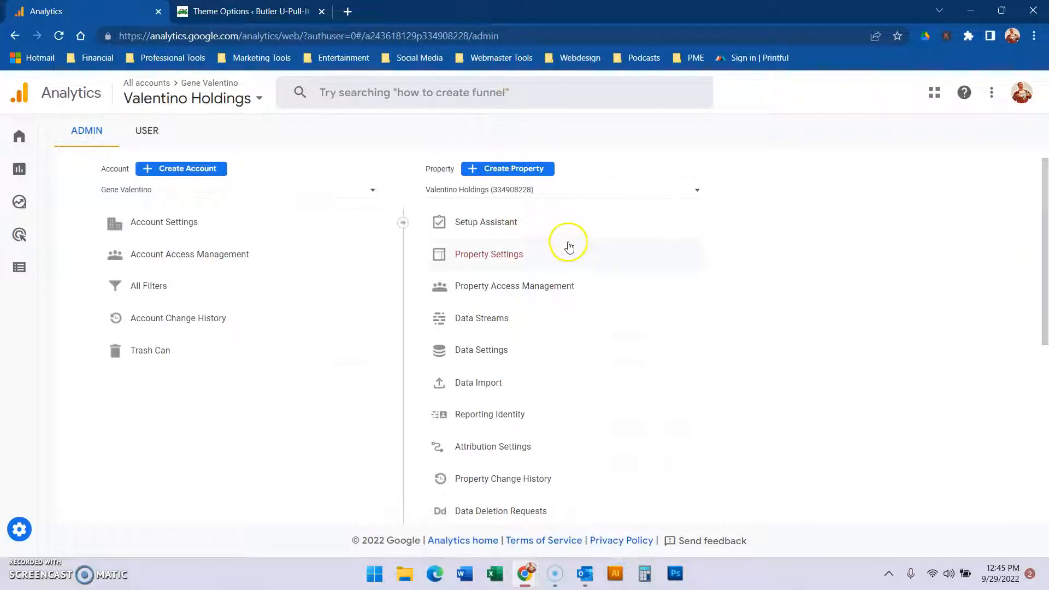
mouse_move(583, 200)
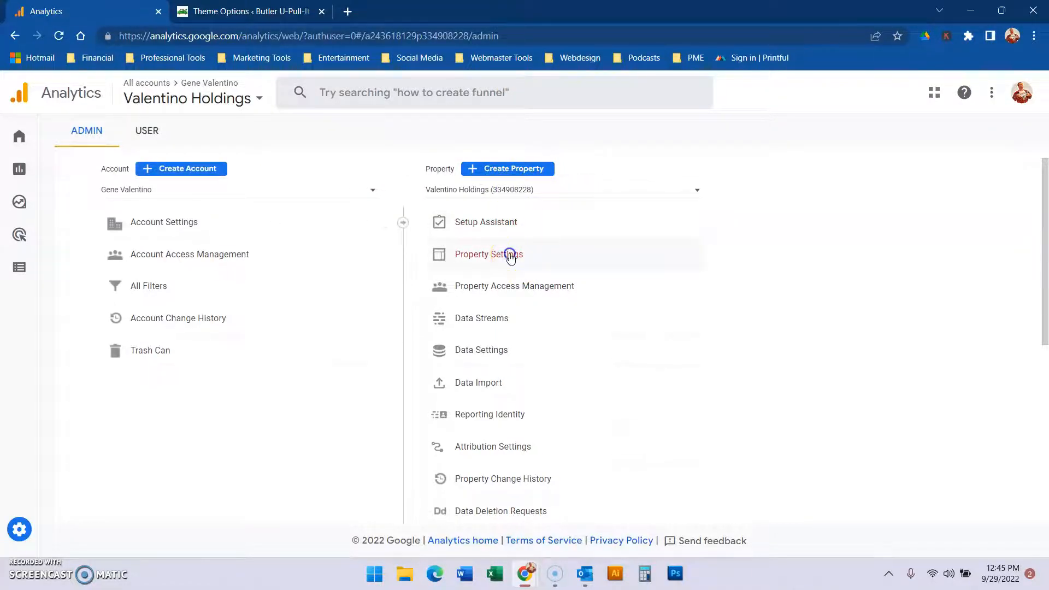
Trash Valentino Holdings from Property Settings, then select the GeneValentino.com property.
click(488, 255)
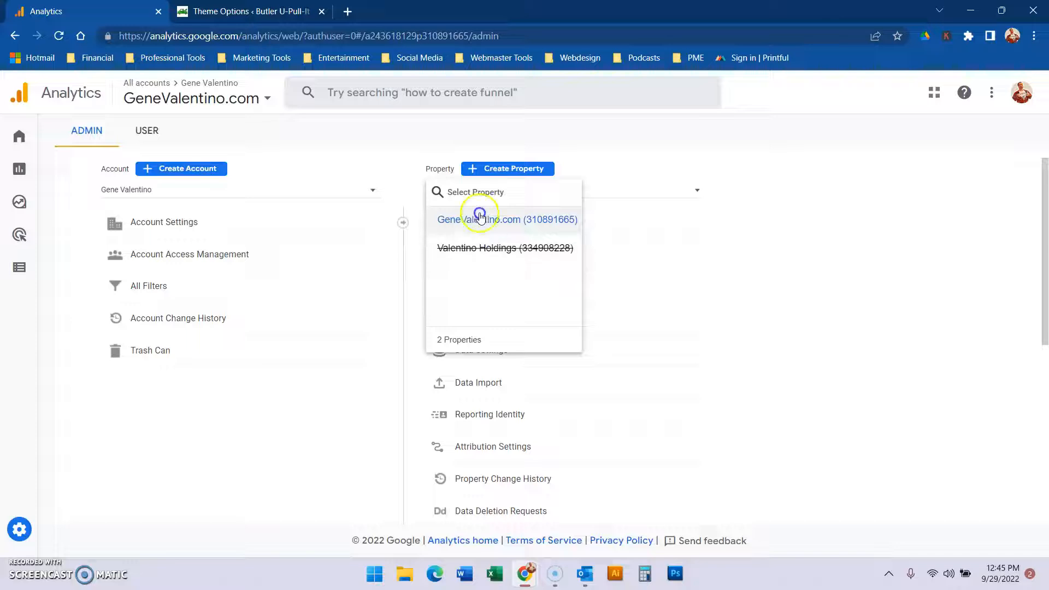
click(506, 218)
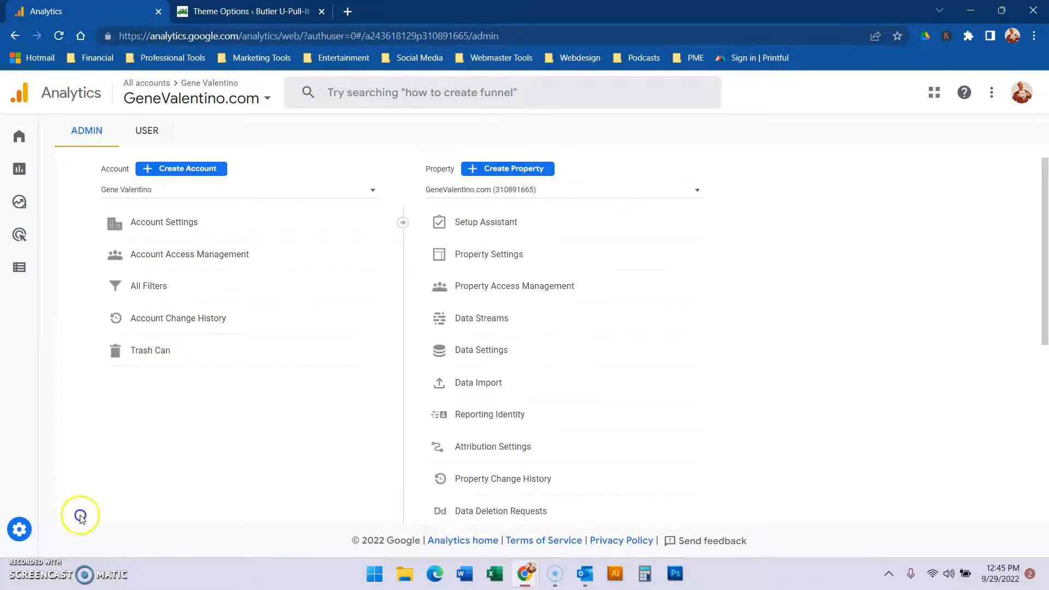